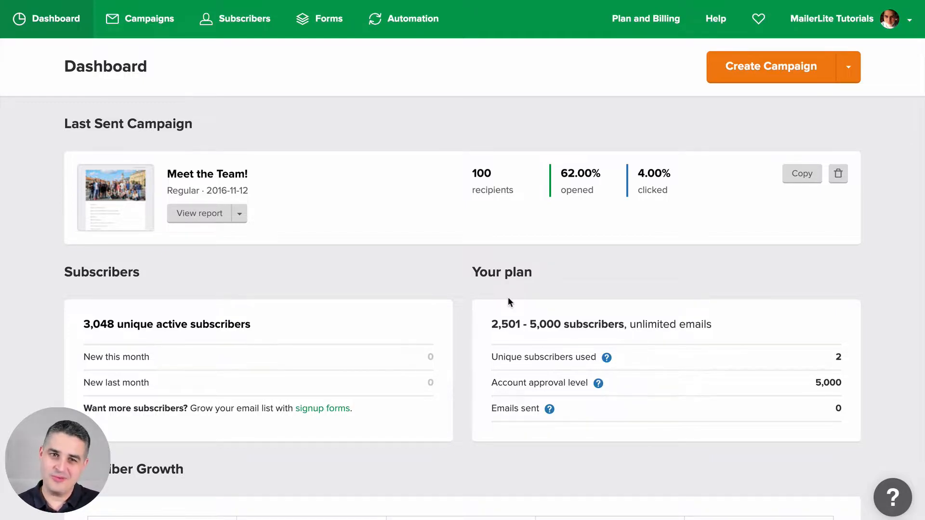
{"action": "mouse_move", "coordinate": [318, 177]}
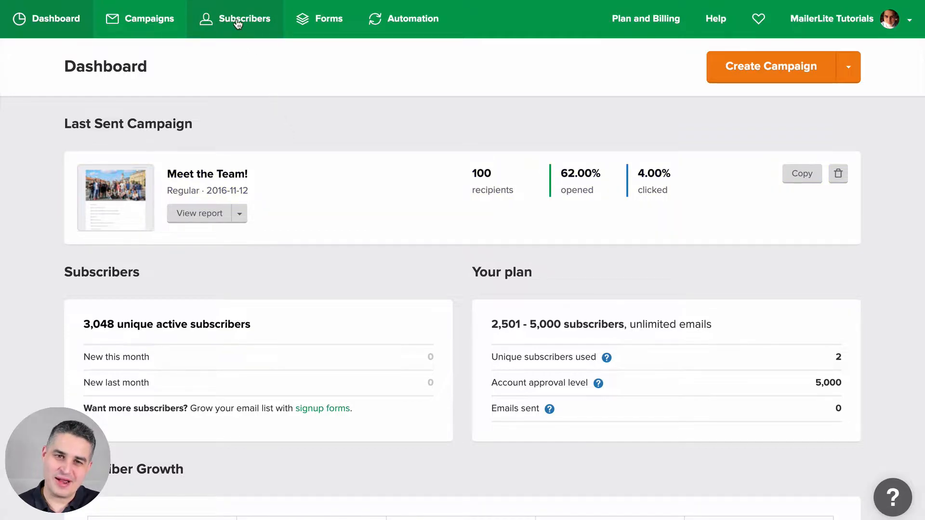
Step: Open the Subscribers section listing all 3,048 active subscribers
{"action": "left_click", "coordinate": [242, 18]}
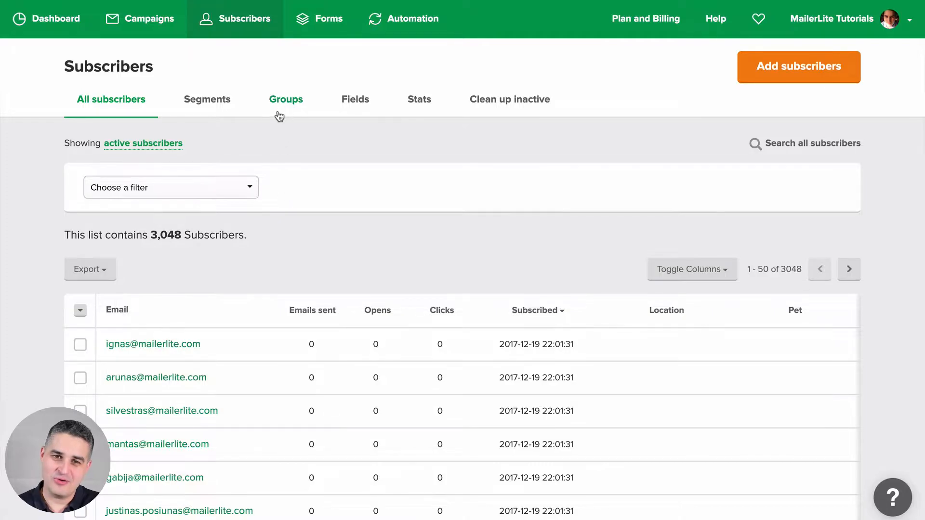
{"action": "mouse_move", "coordinate": [207, 99]}
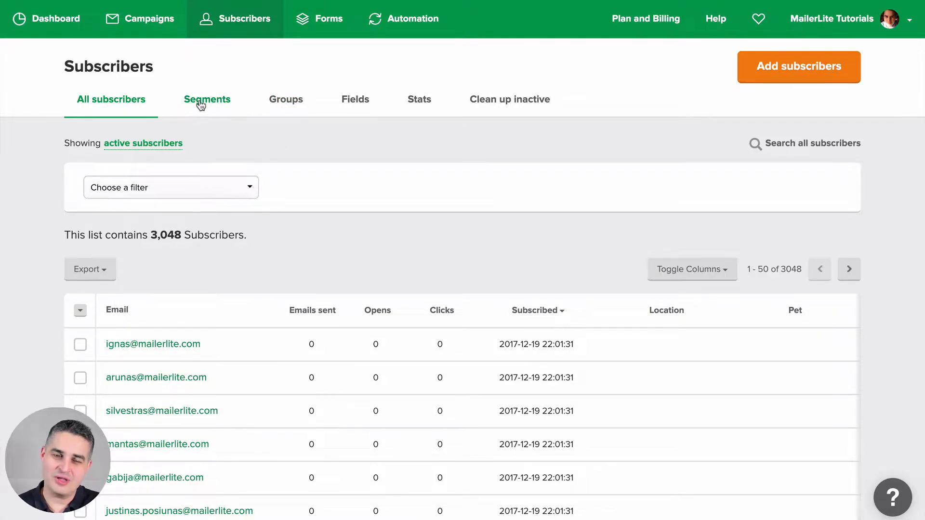
{"action": "mouse_move", "coordinate": [205, 104]}
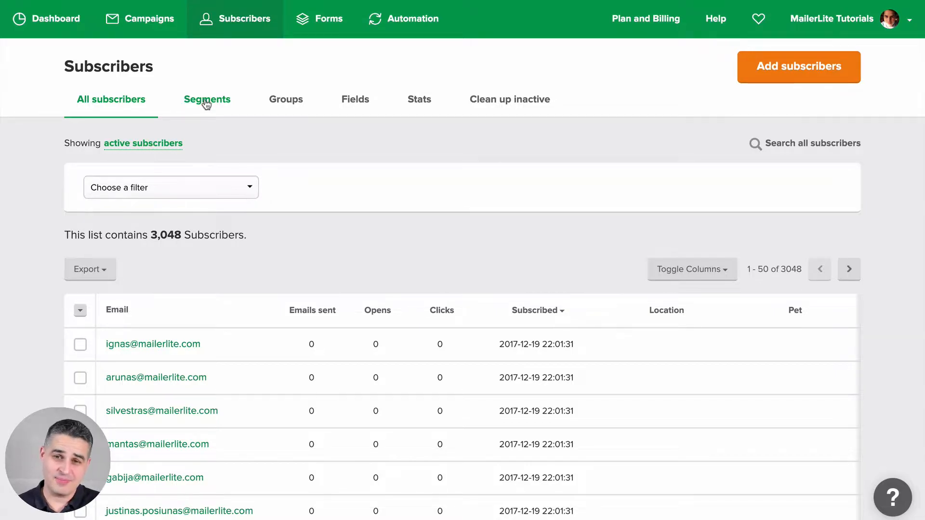
{"action": "mouse_move", "coordinate": [307, 163]}
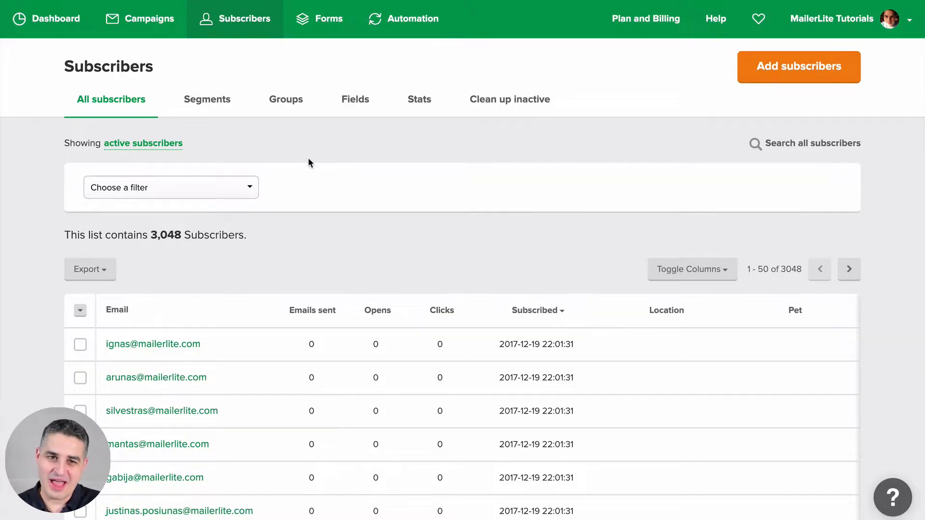
Step: Add a Groups filter 'belongs to Team', narrowing the list to 23 subscribers
{"action": "left_click", "coordinate": [171, 187]}
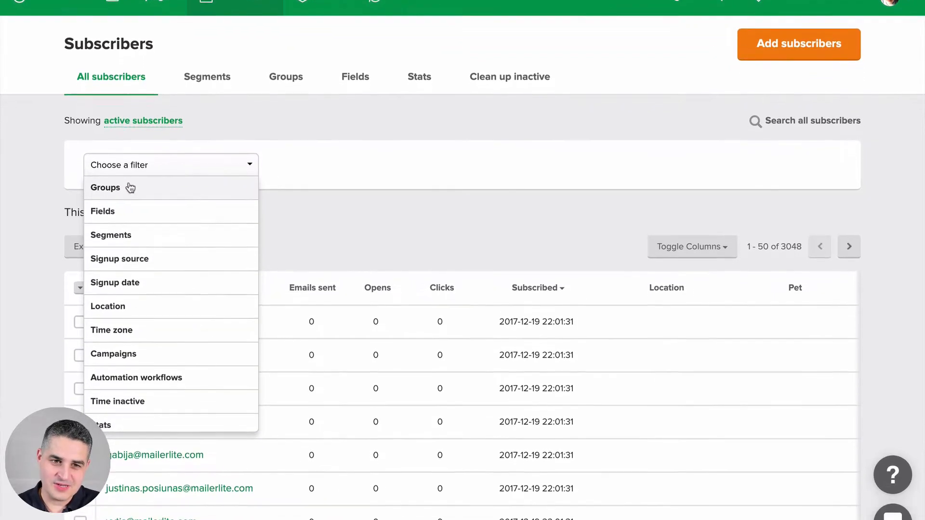
{"action": "left_click", "coordinate": [104, 188]}
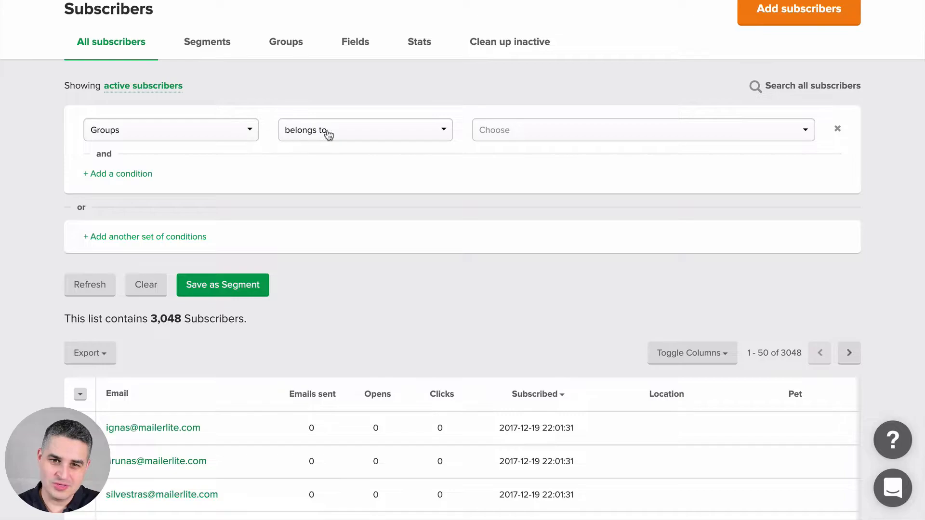
{"action": "left_click", "coordinate": [640, 129]}
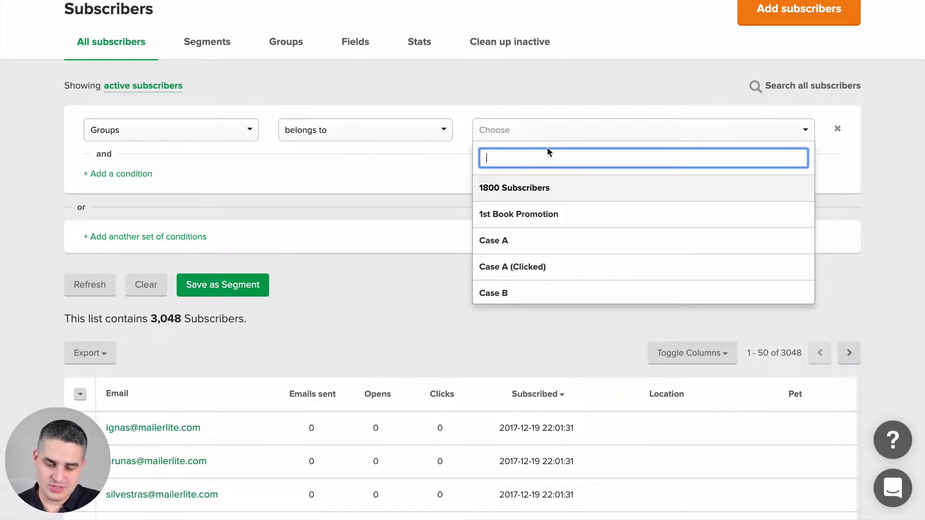
{"action": "type", "text": "team"}
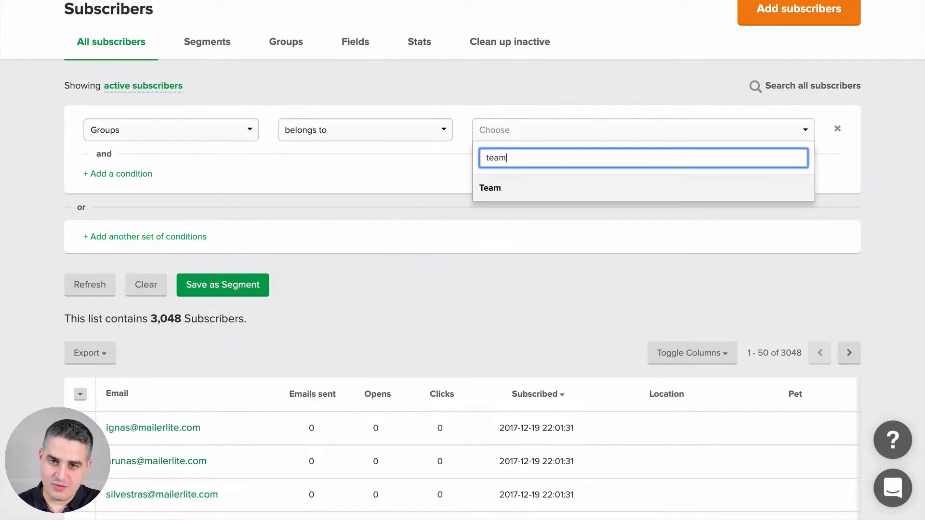
{"action": "left_click", "coordinate": [489, 188]}
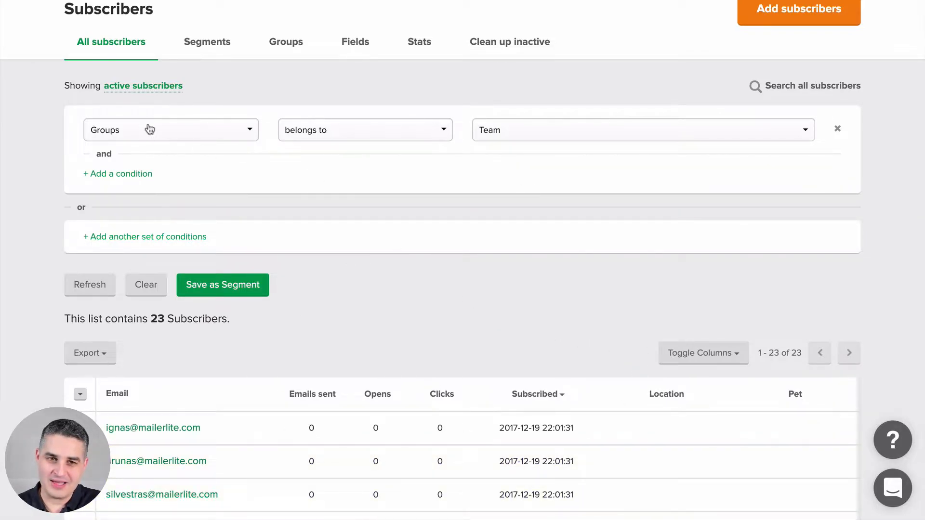
{"action": "mouse_move", "coordinate": [561, 137]}
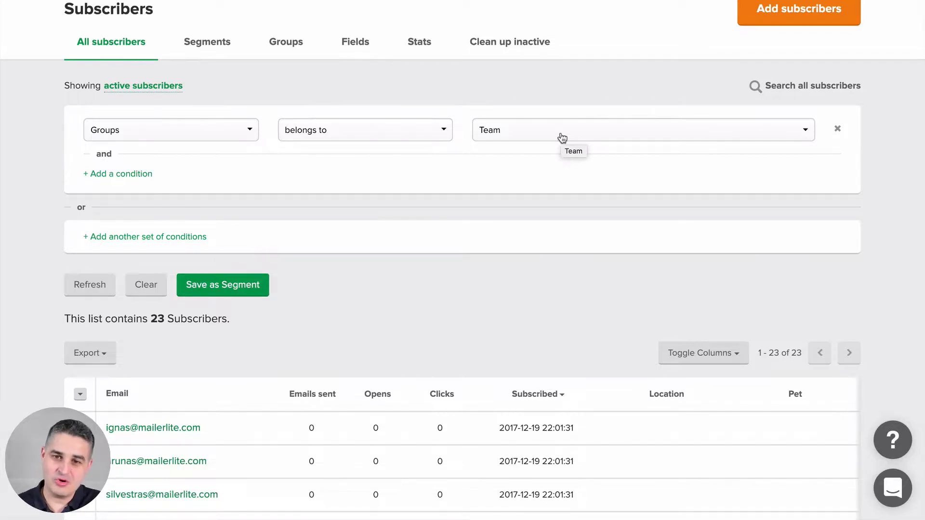
{"action": "mouse_move", "coordinate": [247, 147]}
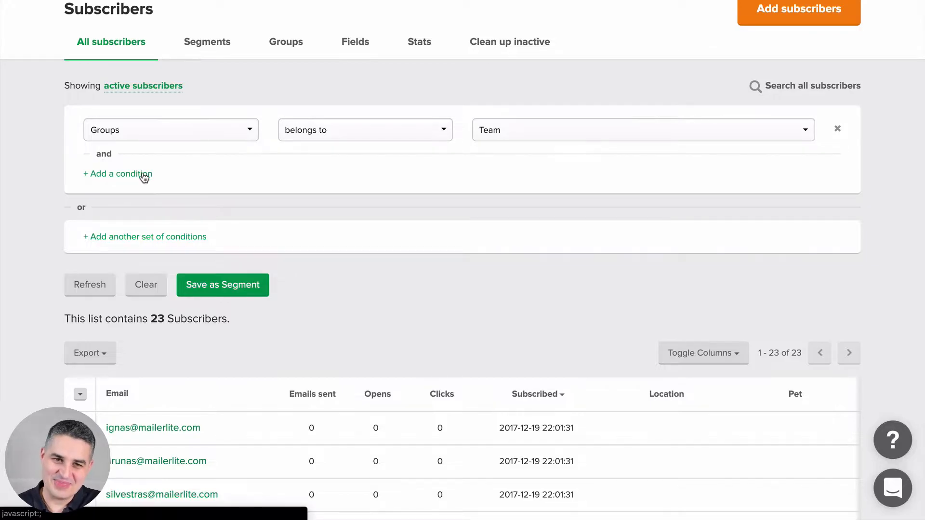
Step: Add a condition that the Email field contains 'mailerlite'
{"action": "left_click", "coordinate": [117, 173]}
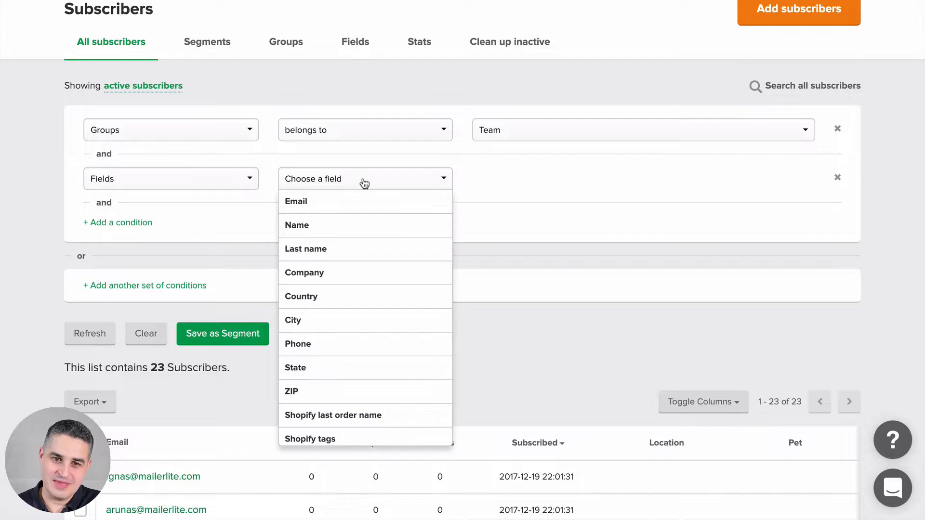
{"action": "left_click", "coordinate": [296, 201]}
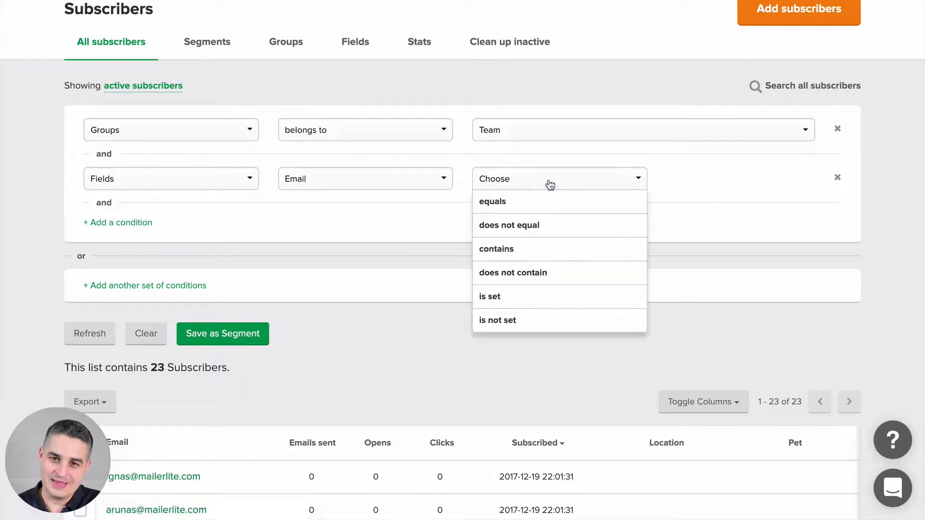
{"action": "left_click", "coordinate": [496, 248]}
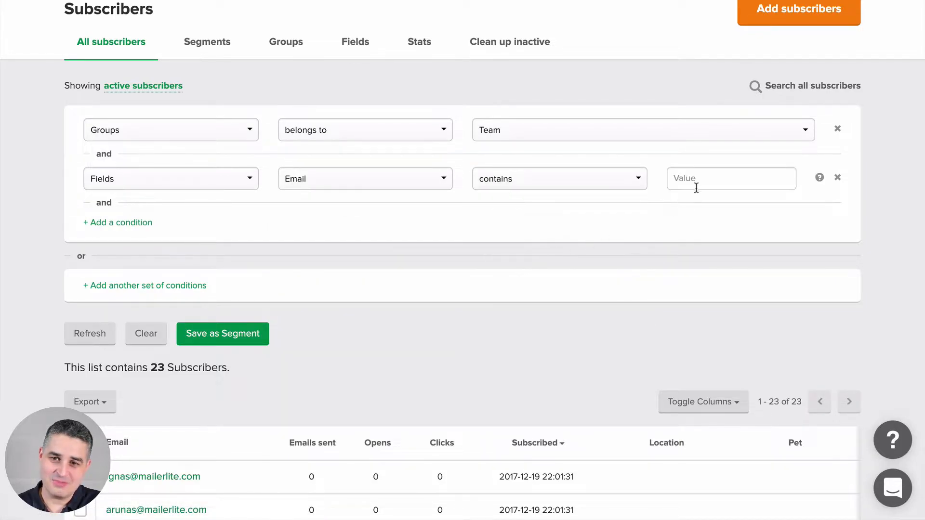
{"action": "type", "text": "mailerl"}
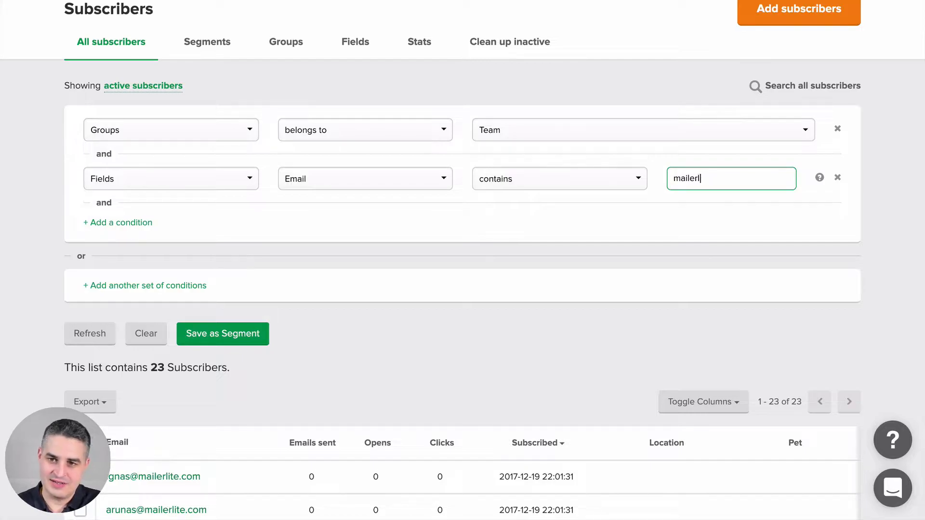
{"action": "type", "text": "ite"}
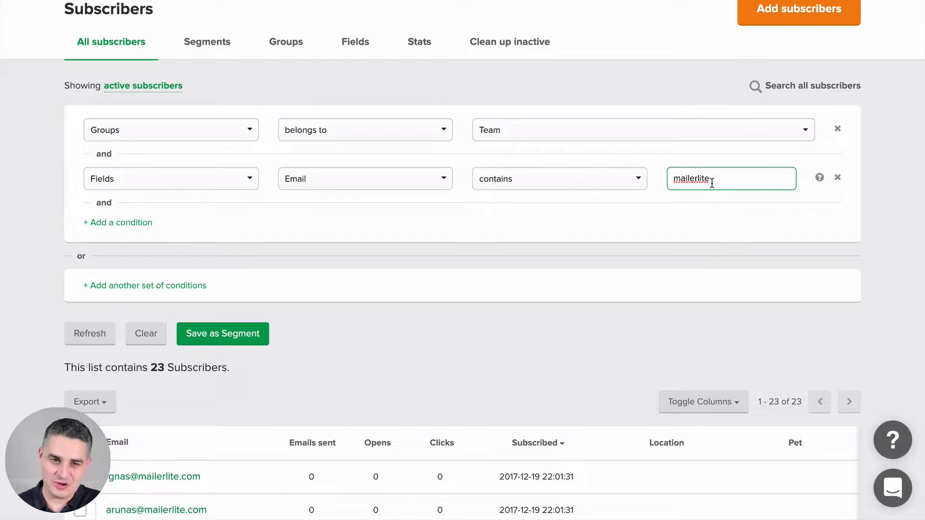
{"action": "mouse_move", "coordinate": [124, 237]}
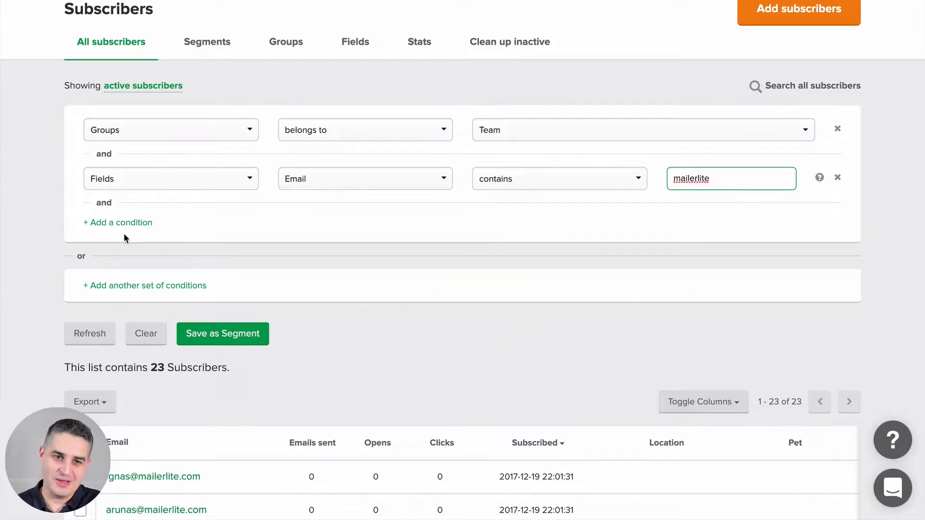
Step: Add a Name contains 'Marcin' condition and apply it, leaving 1 subscriber
{"action": "left_click", "coordinate": [117, 222]}
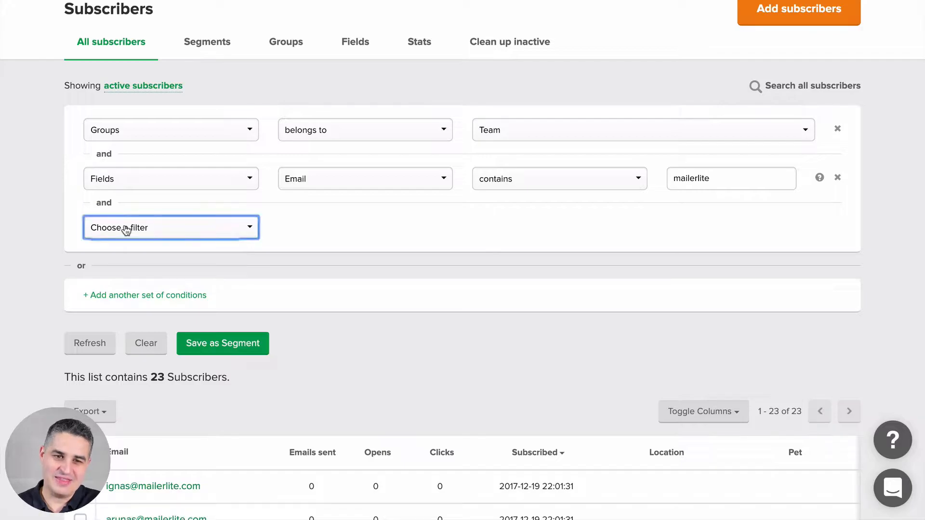
{"action": "left_click", "coordinate": [171, 227]}
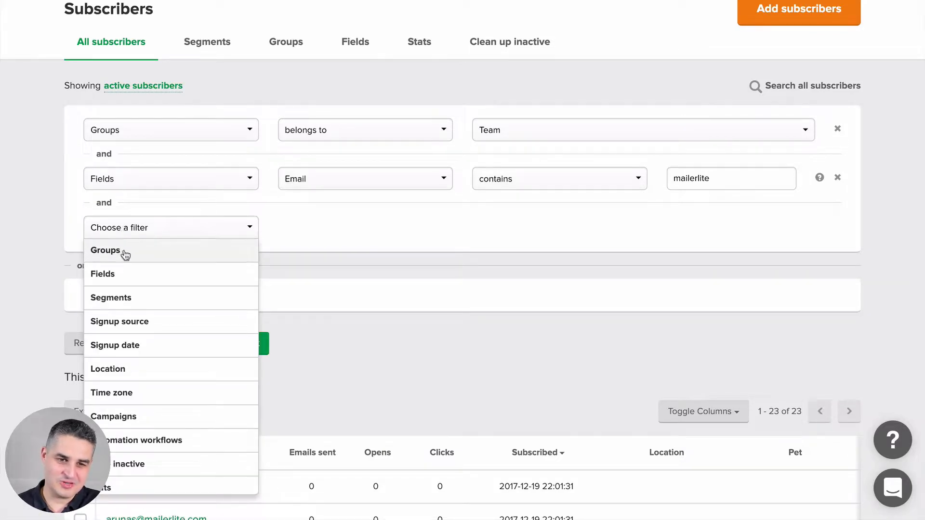
{"action": "left_click", "coordinate": [102, 273]}
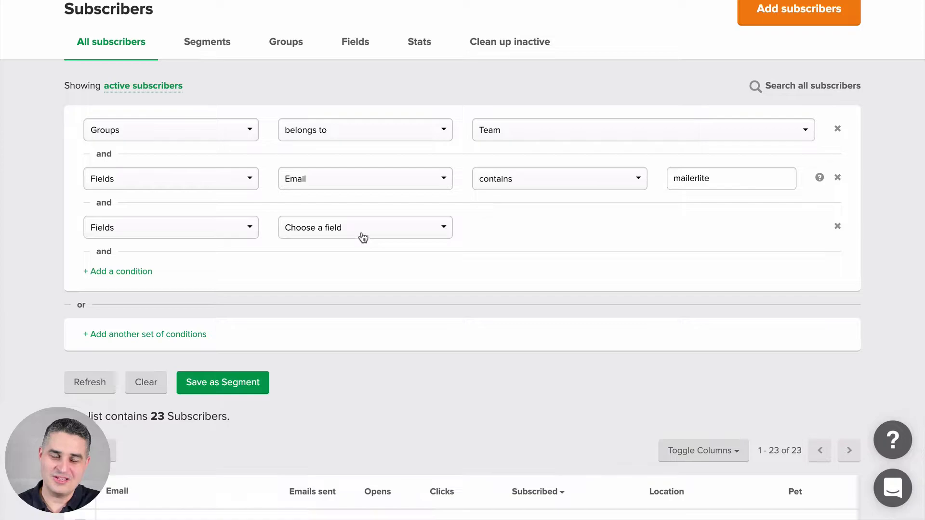
{"action": "left_click", "coordinate": [364, 226]}
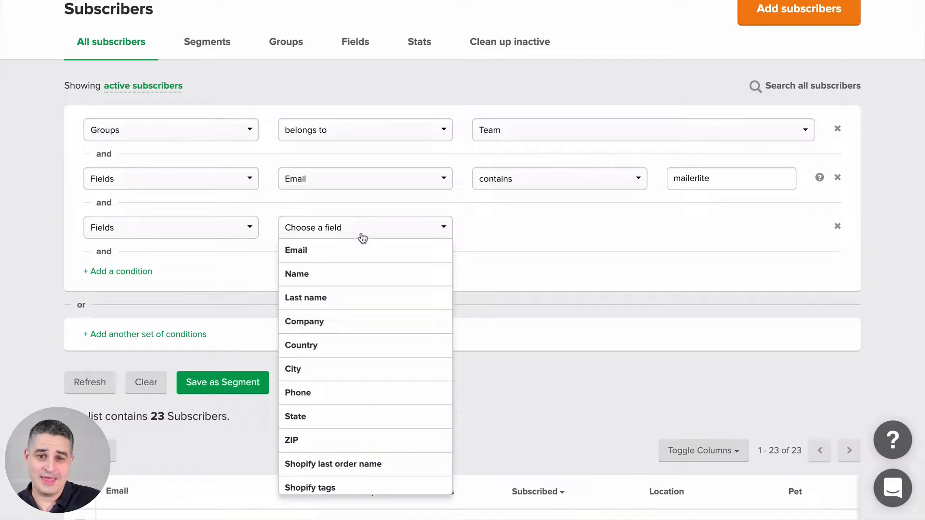
{"action": "left_click", "coordinate": [297, 273]}
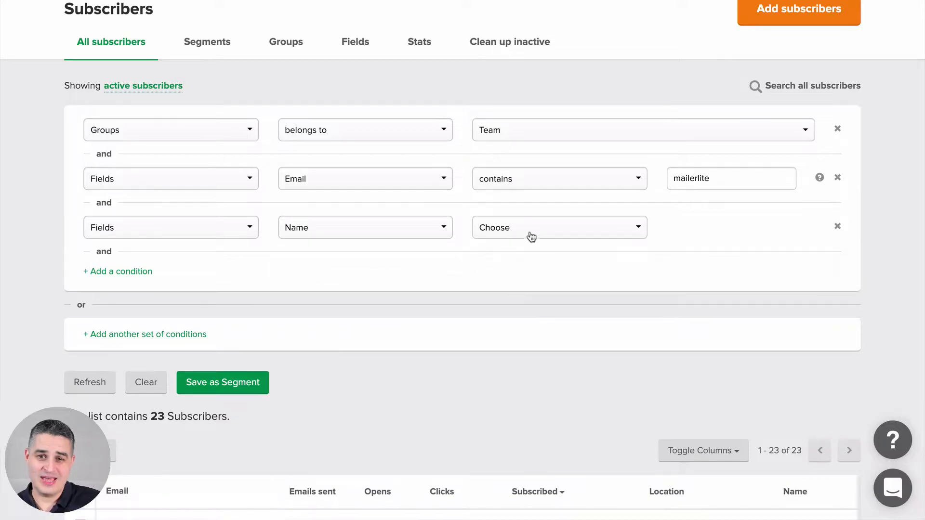
{"action": "left_click", "coordinate": [557, 227]}
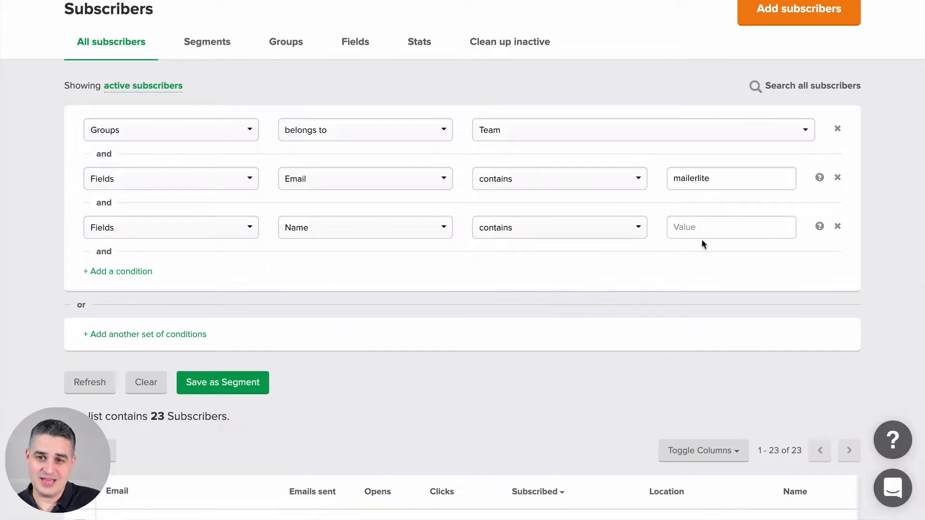
{"action": "type", "text": "Marcin"}
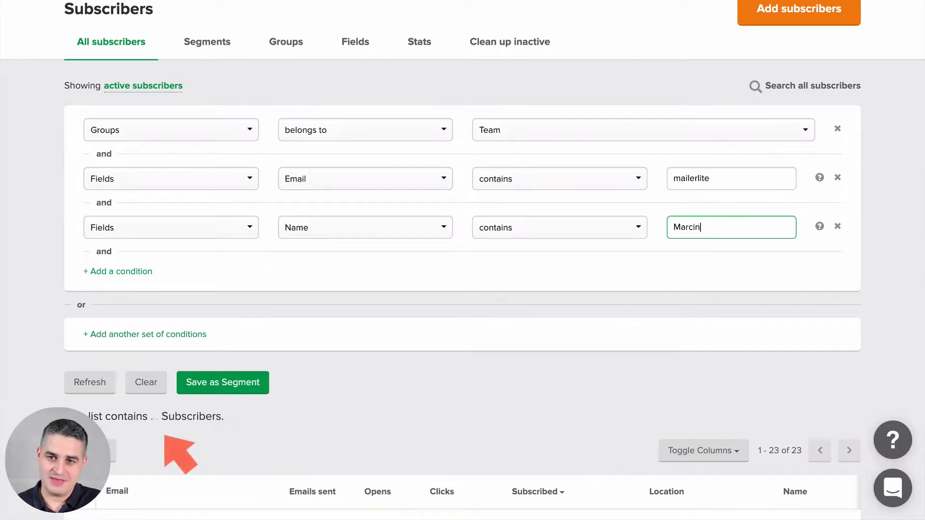
{"action": "left_click", "coordinate": [89, 382]}
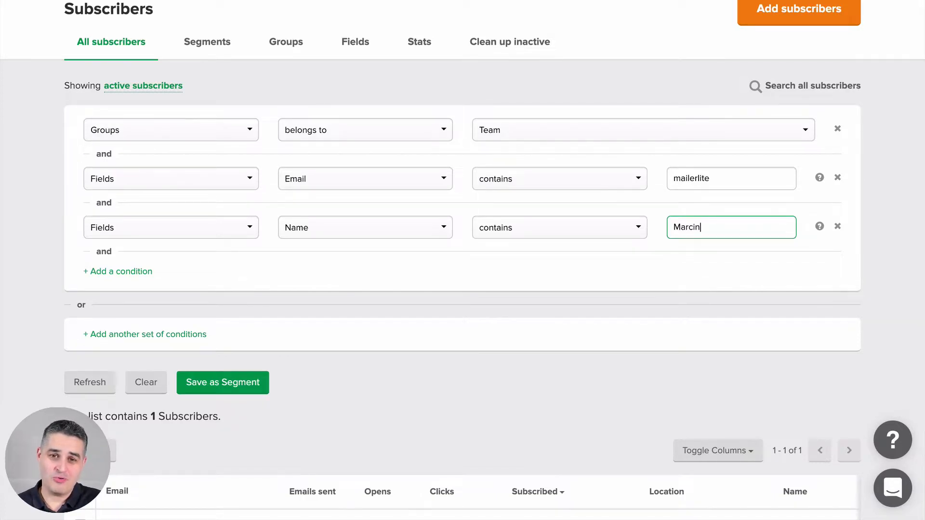
{"action": "mouse_move", "coordinate": [593, 124]}
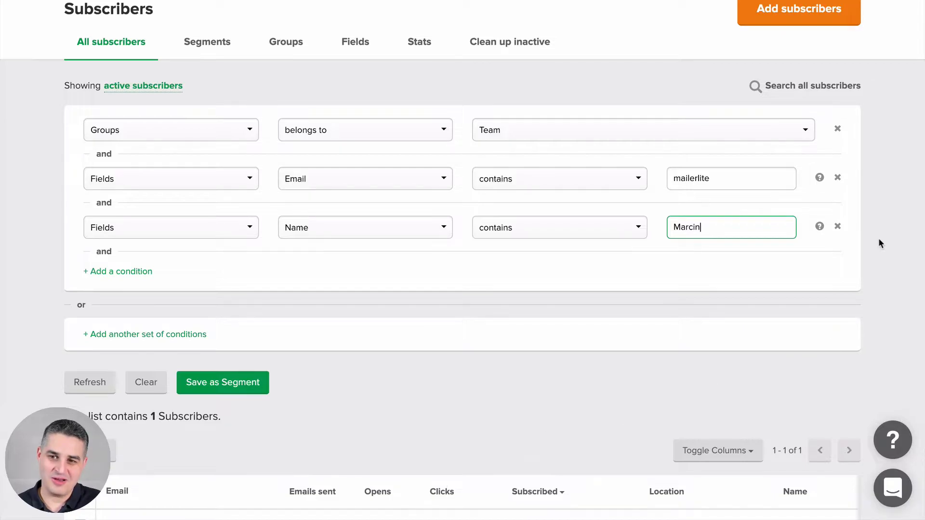
Step: Replace the name condition with Time inactive of 400 days, leaving 22 subscribers
{"action": "left_click", "coordinate": [837, 226]}
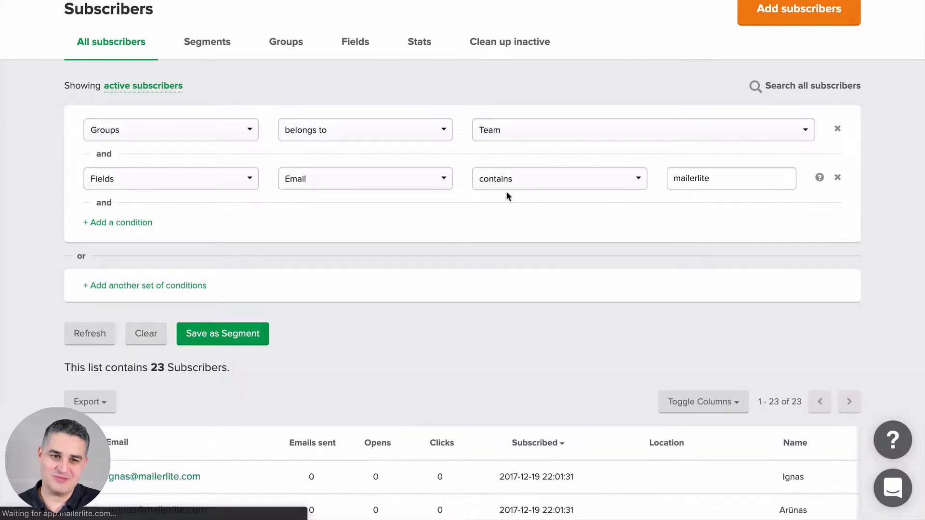
{"action": "left_click", "coordinate": [117, 223]}
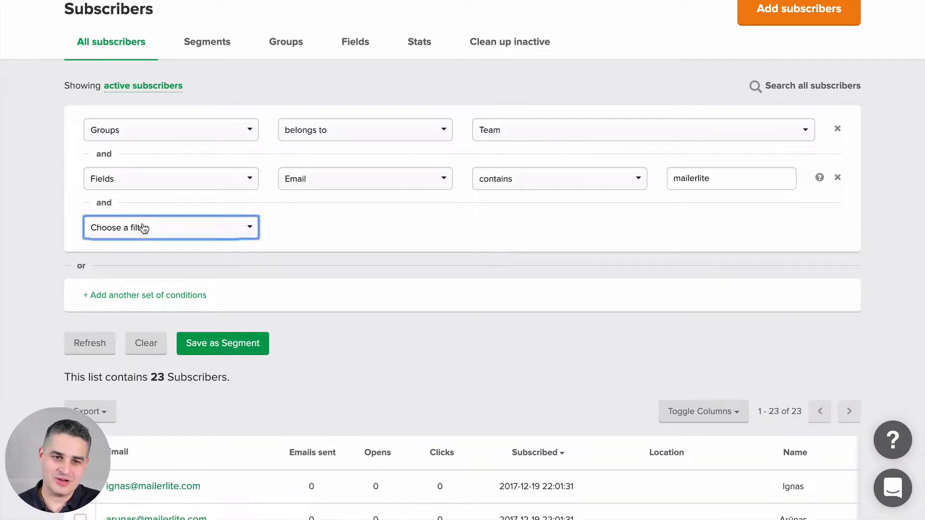
{"action": "left_click", "coordinate": [171, 227]}
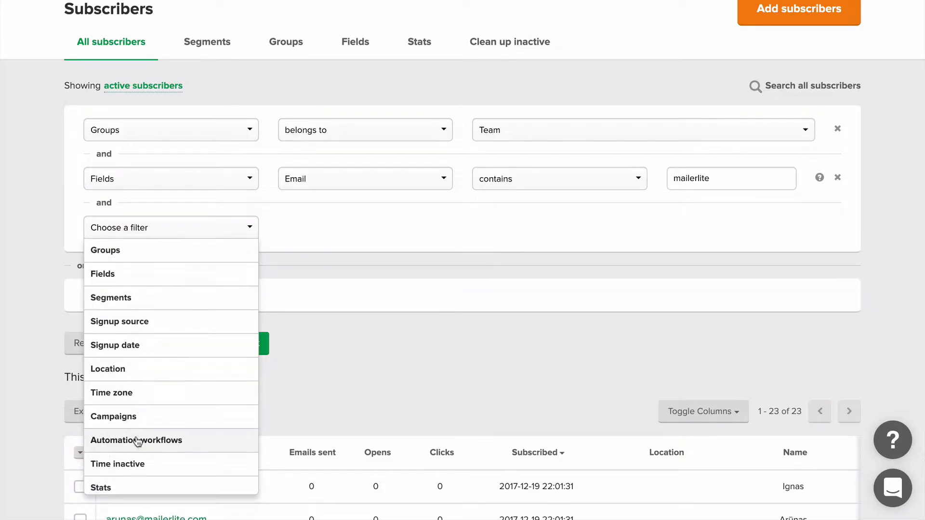
{"action": "left_click", "coordinate": [117, 463]}
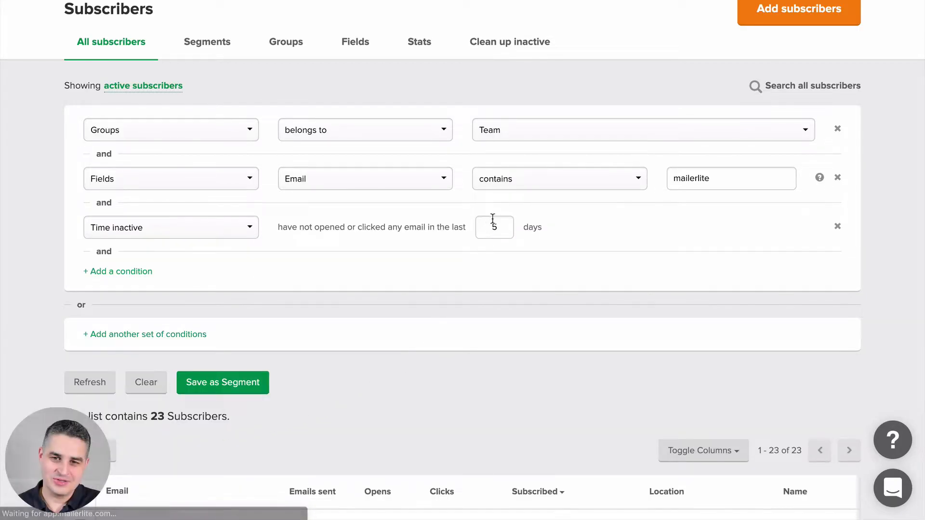
{"action": "type", "text": "4"}
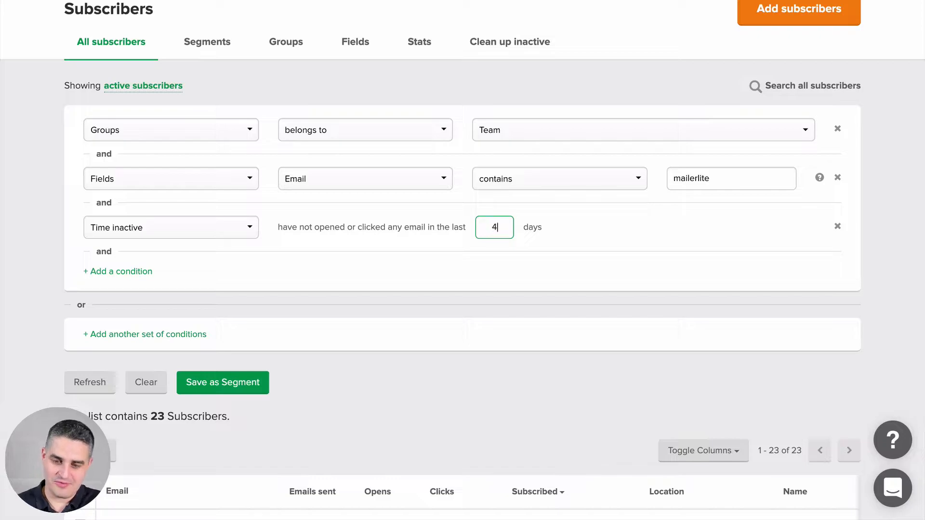
{"action": "type", "text": "00"}
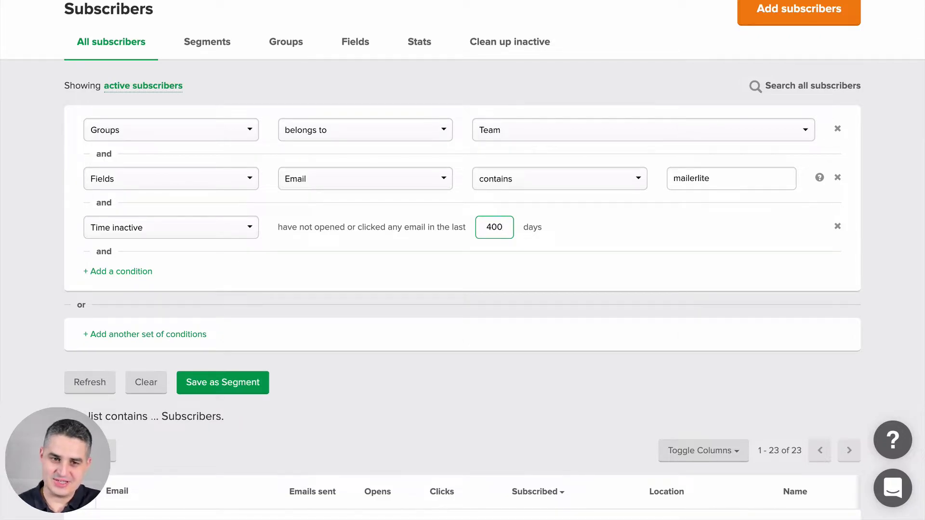
{"action": "left_click", "coordinate": [90, 382]}
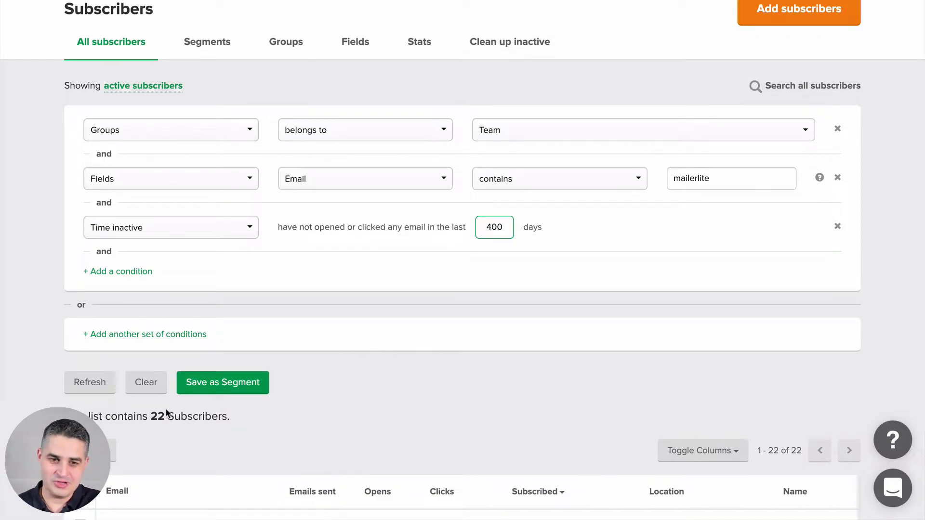
{"action": "mouse_move", "coordinate": [611, 352]}
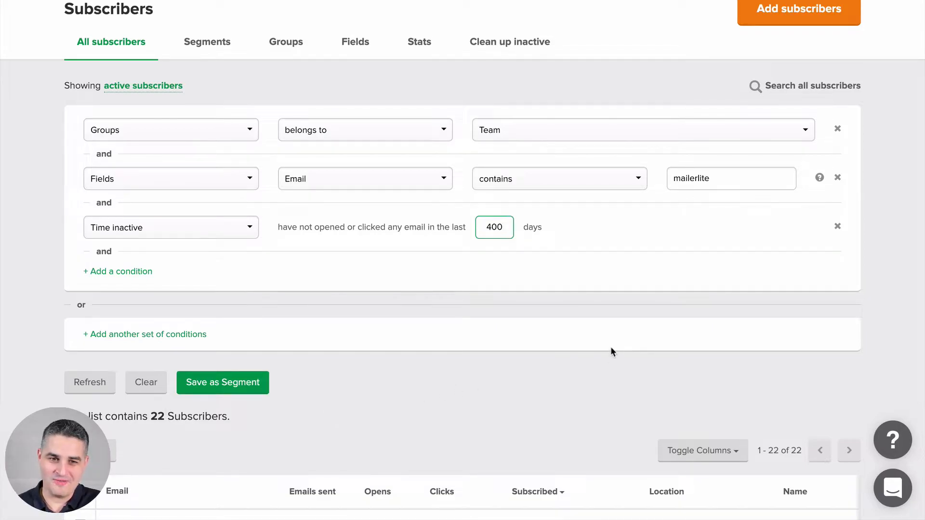
{"action": "mouse_move", "coordinate": [531, 261]}
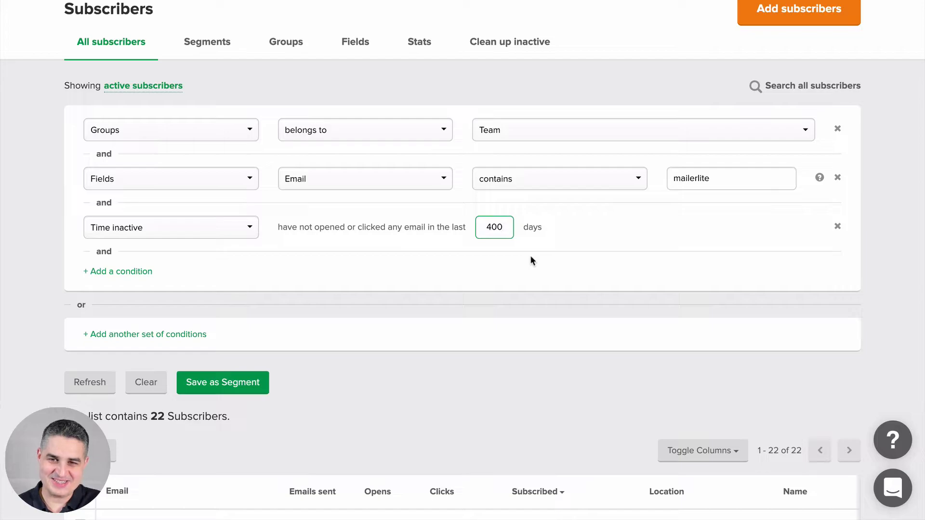
Step: Add a condition row, then close its filter type list without choosing anything
{"action": "left_click", "coordinate": [118, 271]}
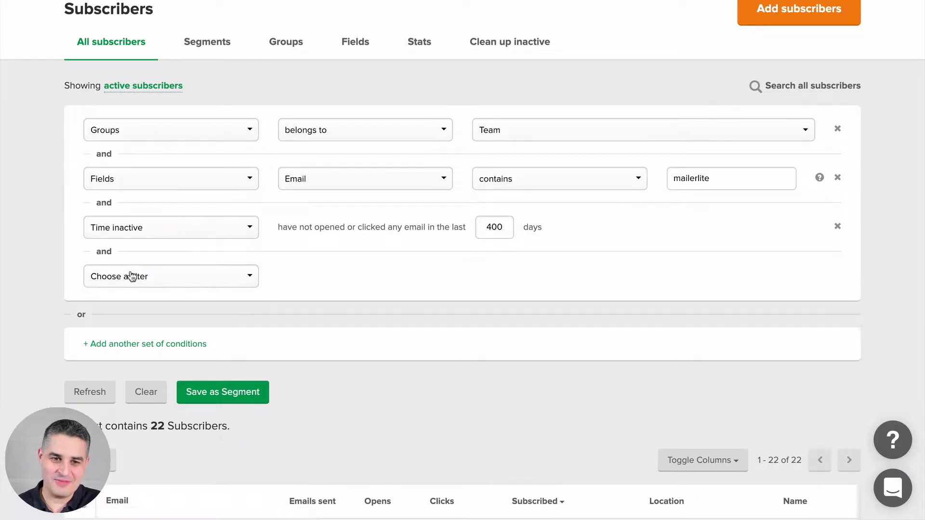
{"action": "left_click", "coordinate": [171, 276]}
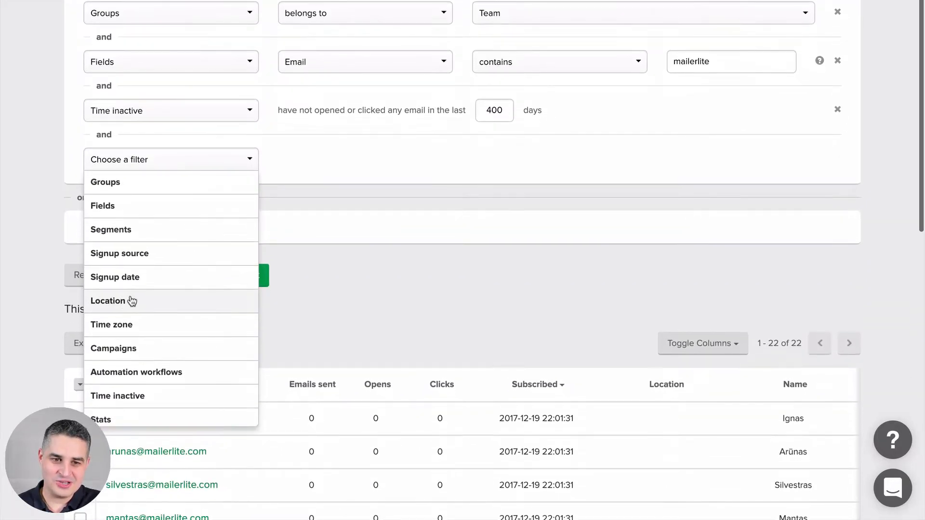
{"action": "mouse_move", "coordinate": [156, 339]}
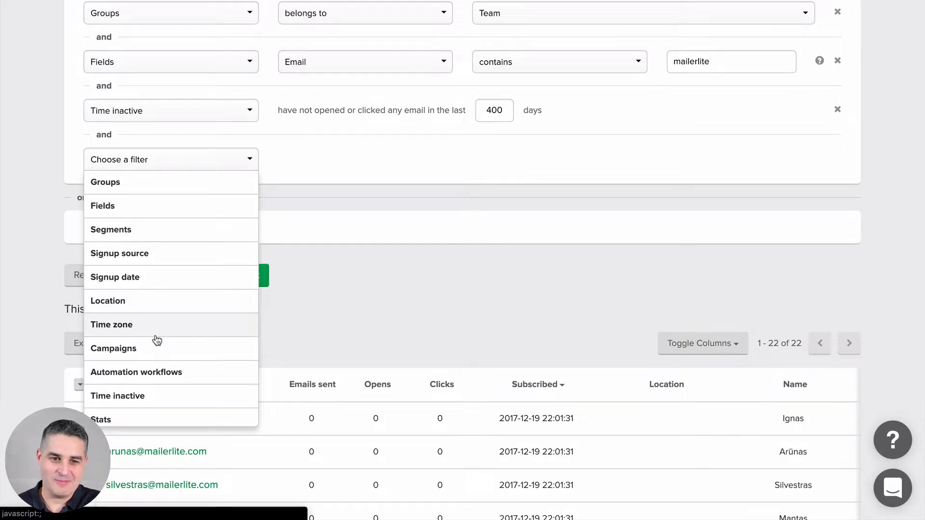
{"action": "mouse_move", "coordinate": [111, 312]}
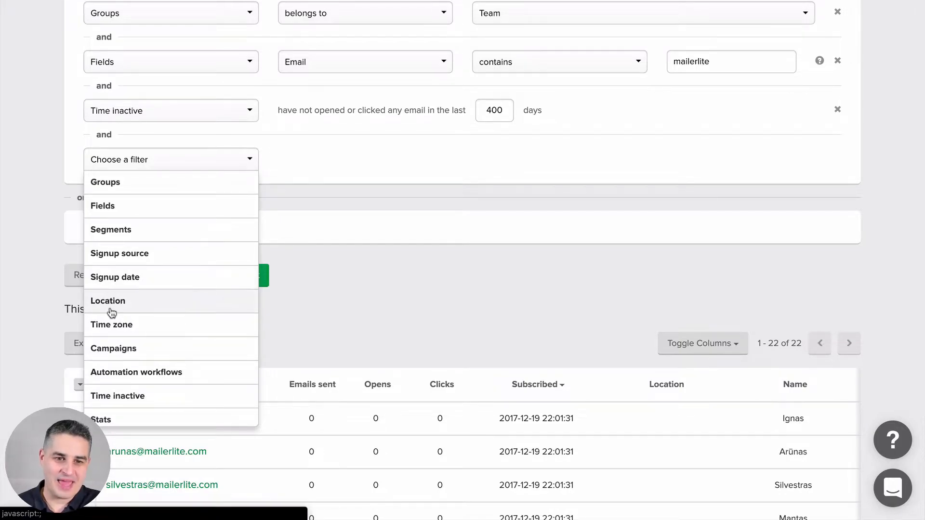
{"action": "mouse_move", "coordinate": [174, 348]}
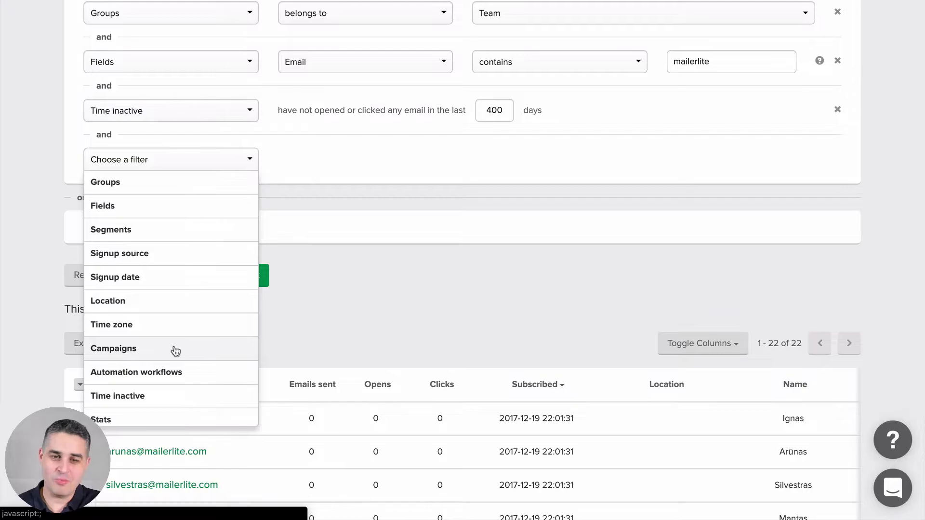
{"action": "left_click", "coordinate": [371, 171]}
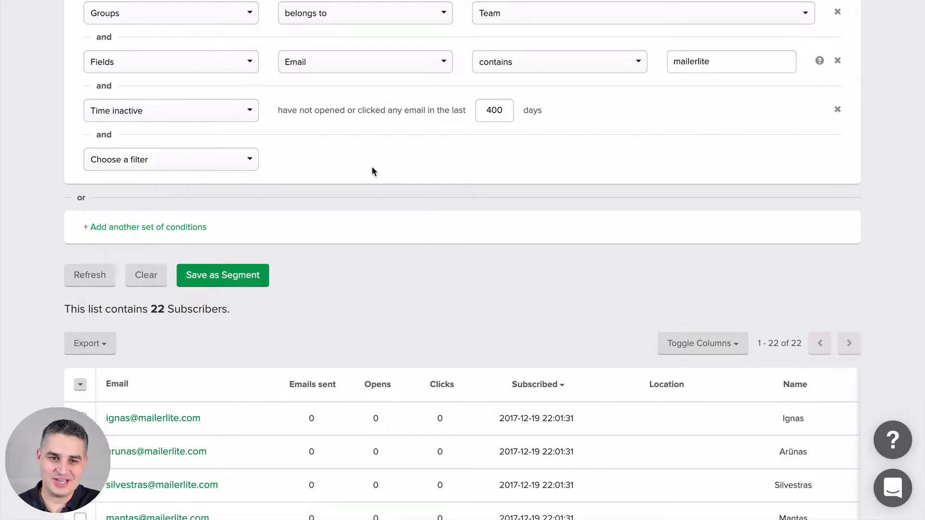
{"action": "scroll", "scroll_direction": "up", "scroll_amount": 3}
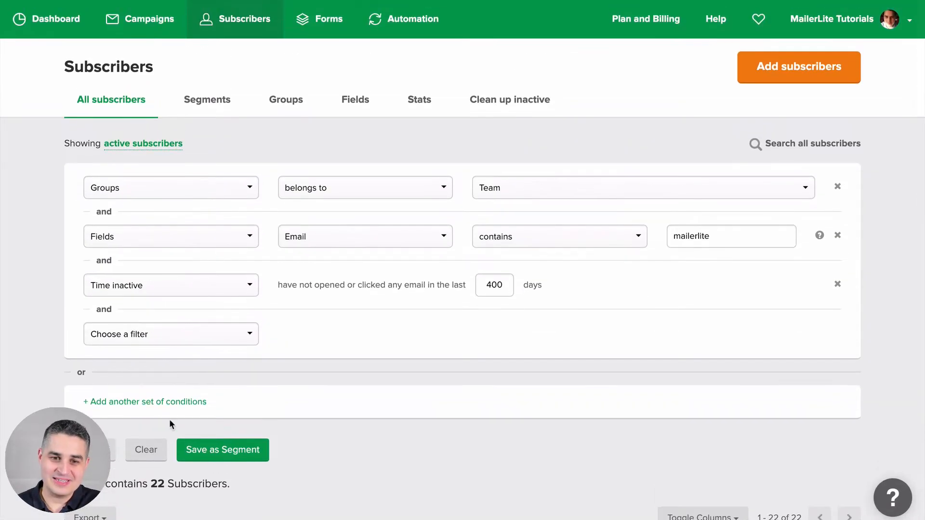
Step: Save the current conditions as a new segment named 'Segment test'
{"action": "left_click", "coordinate": [223, 449]}
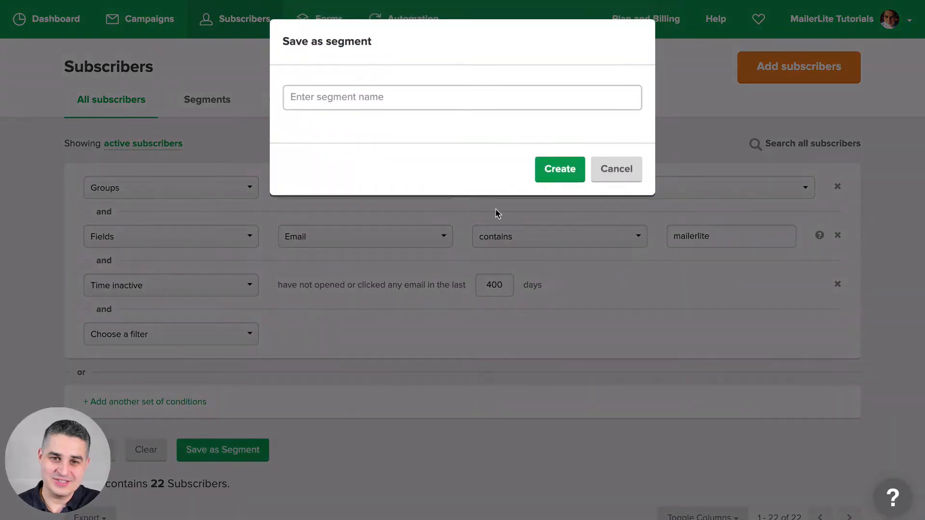
{"action": "type", "text": "Se"}
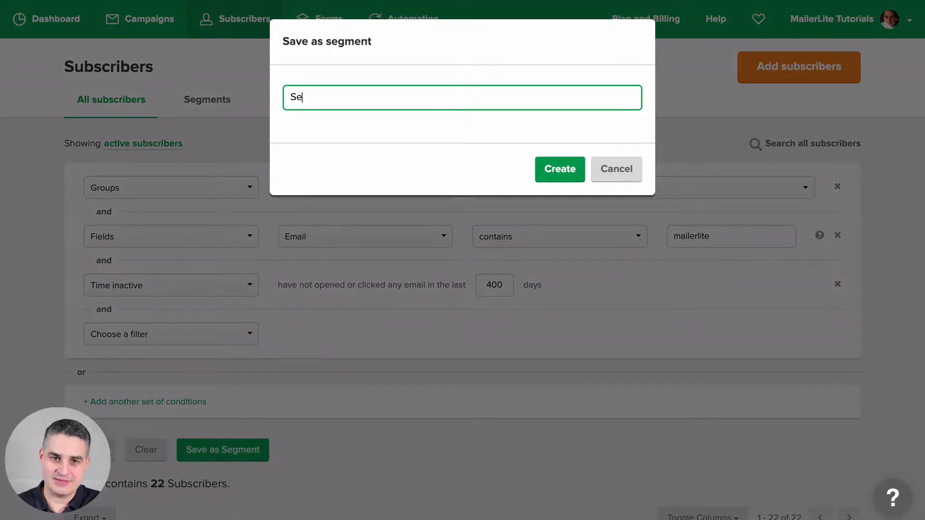
{"action": "type", "text": "gmet"}
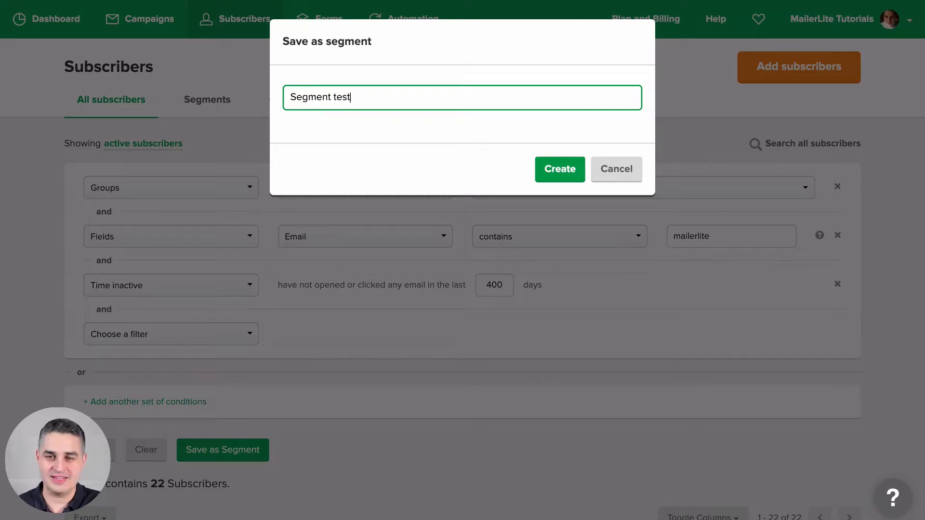
{"action": "left_click", "coordinate": [559, 169]}
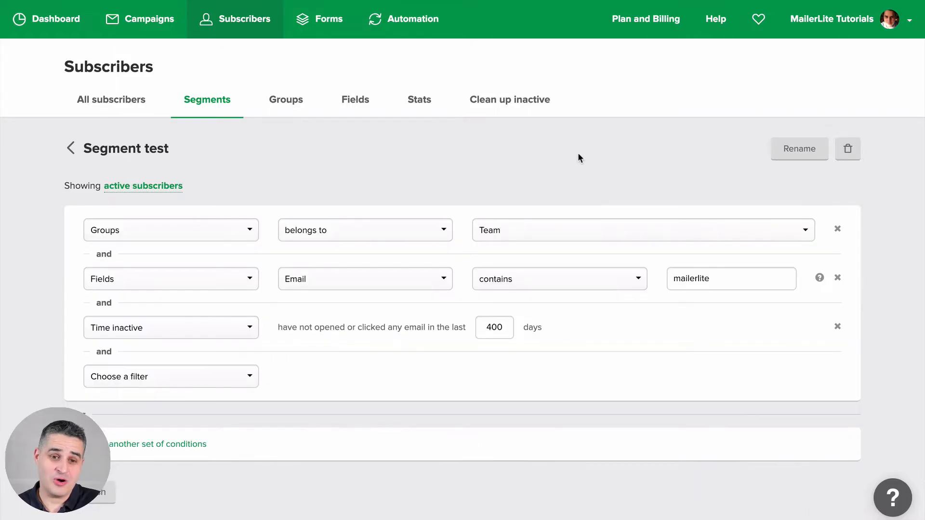
Step: Return to Segments to see two 'Segment test' entries, then view all subscribers
{"action": "scroll", "scroll_direction": "down", "scroll_amount": 3}
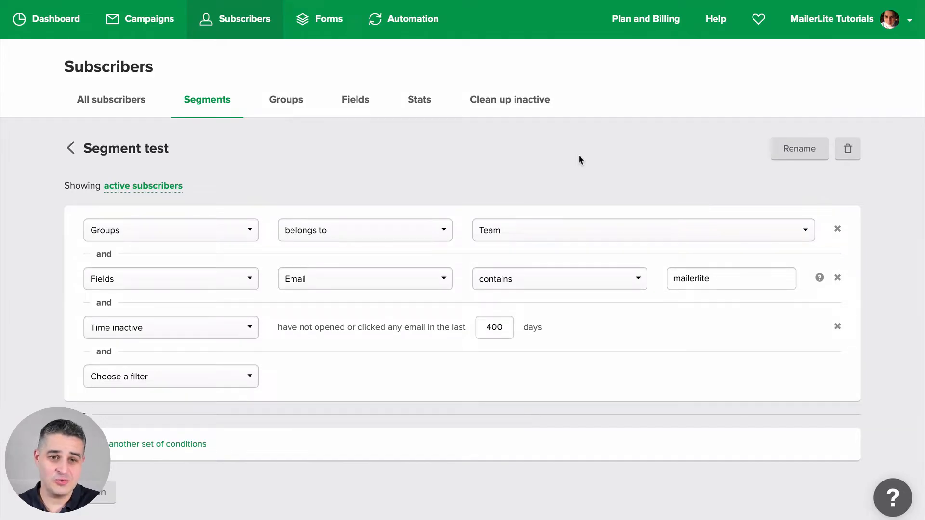
{"action": "mouse_move", "coordinate": [70, 148]}
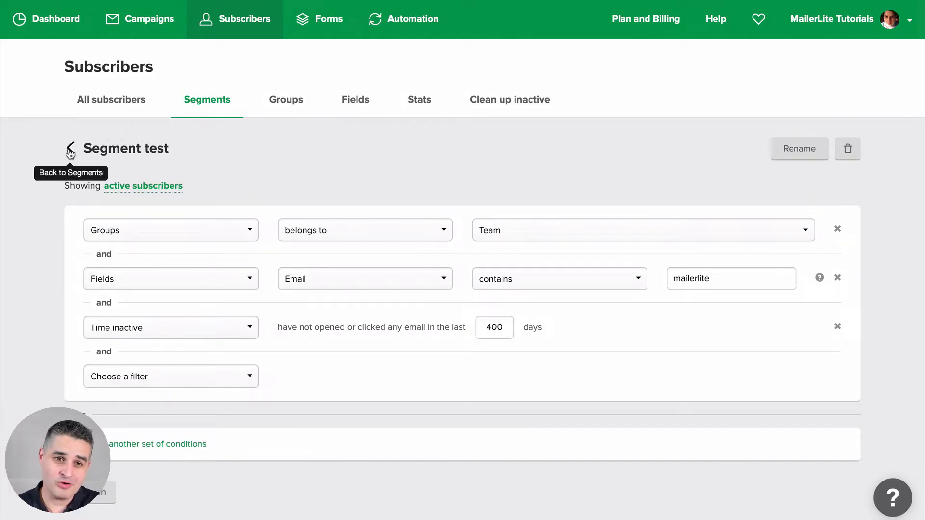
{"action": "left_click", "coordinate": [69, 147]}
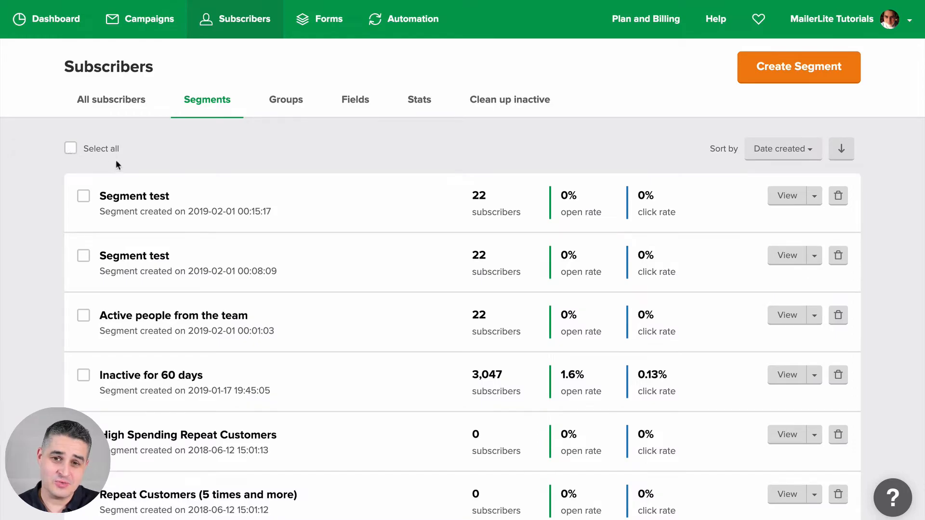
{"action": "mouse_move", "coordinate": [422, 291]}
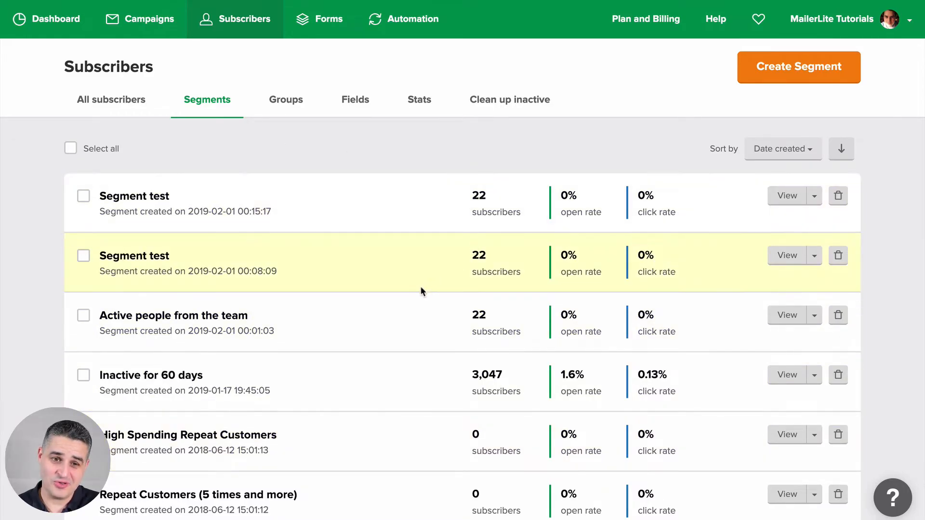
{"action": "scroll", "scroll_direction": "down", "scroll_amount": 3}
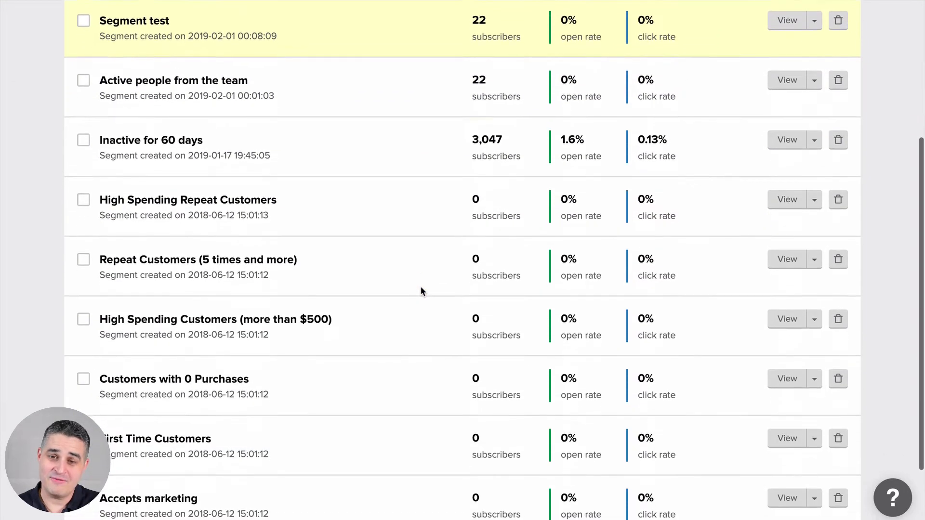
{"action": "scroll", "scroll_direction": "up", "scroll_amount": 3}
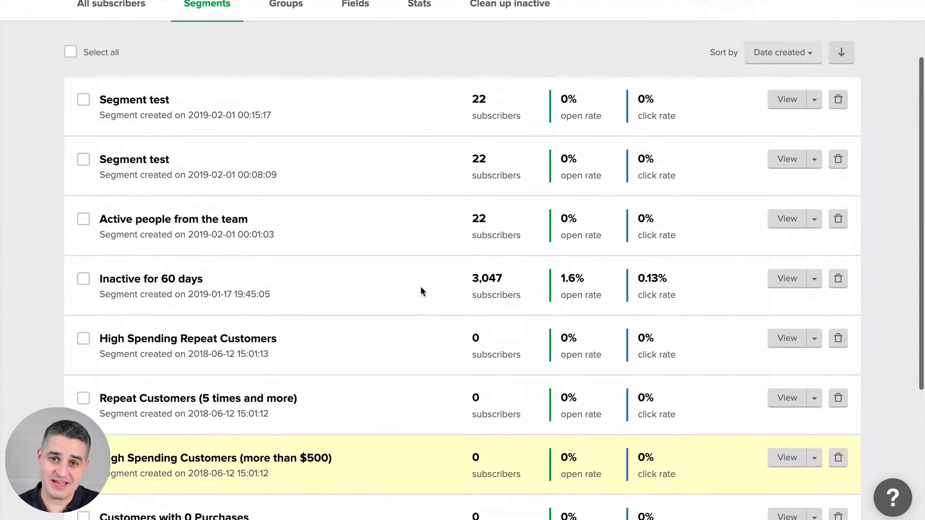
{"action": "scroll", "scroll_direction": "up", "scroll_amount": 3}
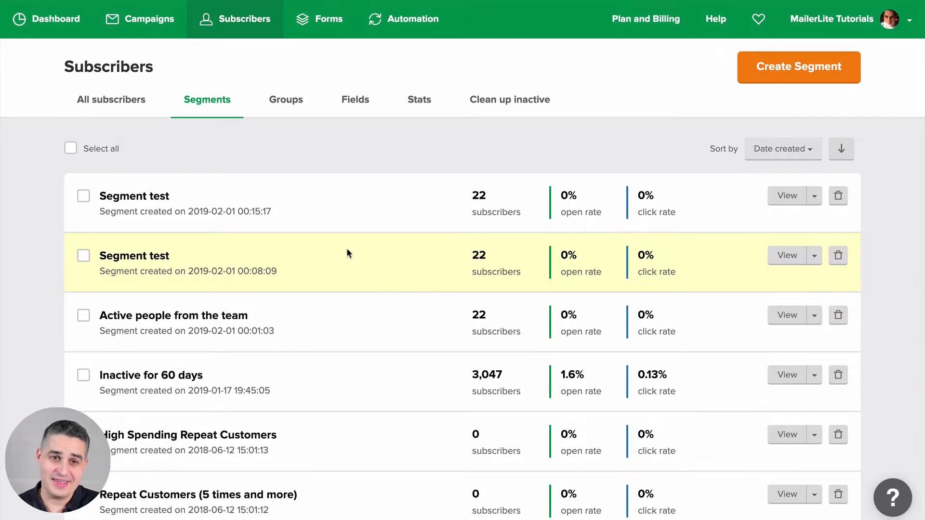
{"action": "mouse_move", "coordinate": [111, 100]}
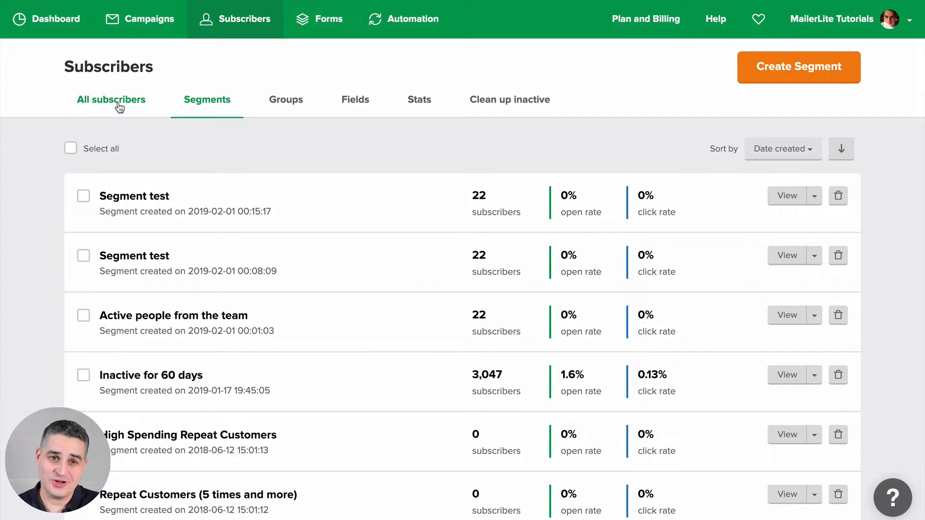
{"action": "left_click", "coordinate": [110, 99]}
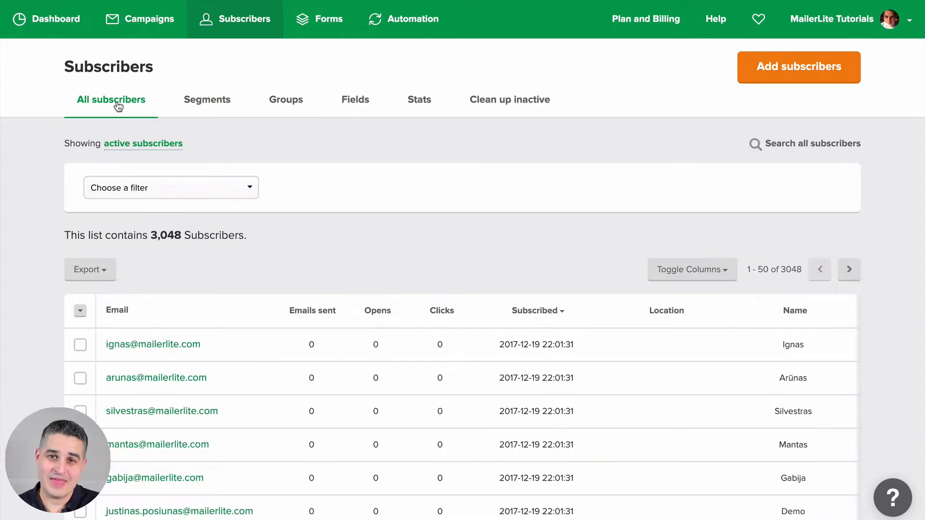
{"action": "mouse_move", "coordinate": [150, 19]}
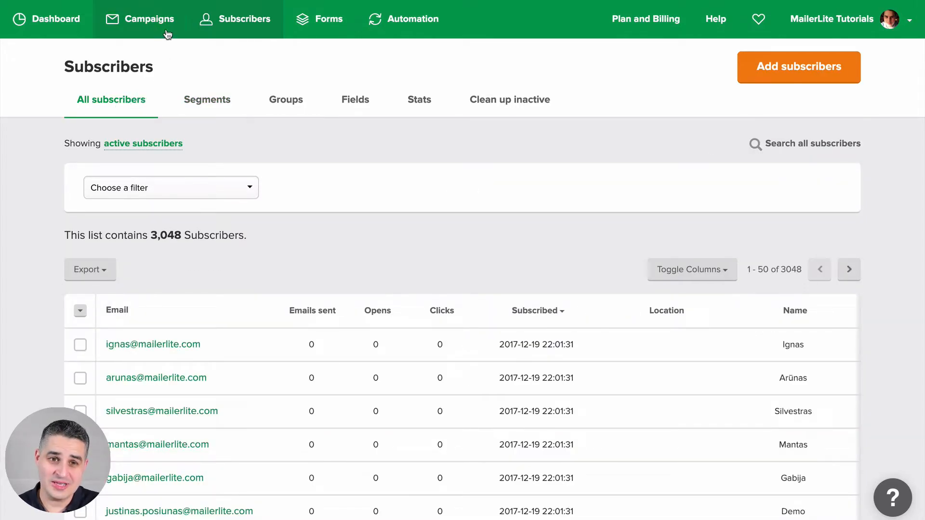
Step: Create a new campaign with the subject 'Segment Test'
{"action": "left_click", "coordinate": [150, 18]}
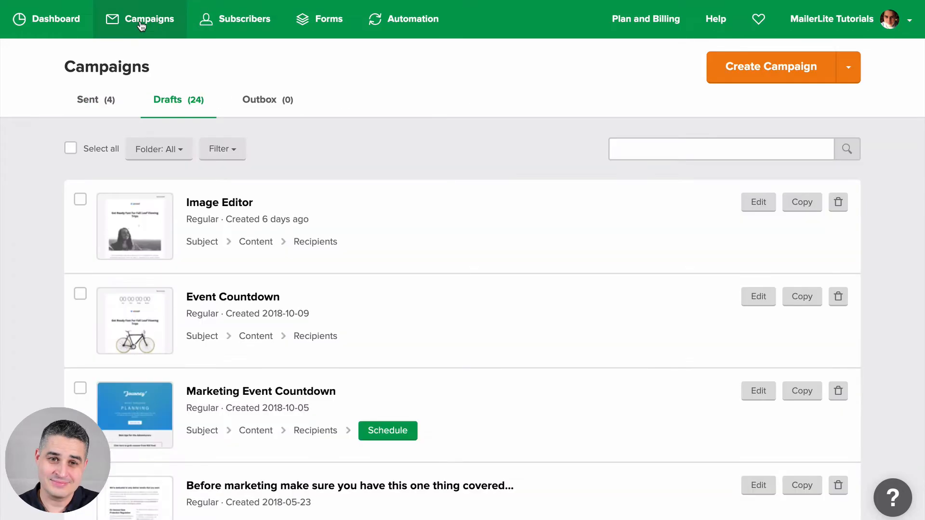
{"action": "mouse_move", "coordinate": [788, 78]}
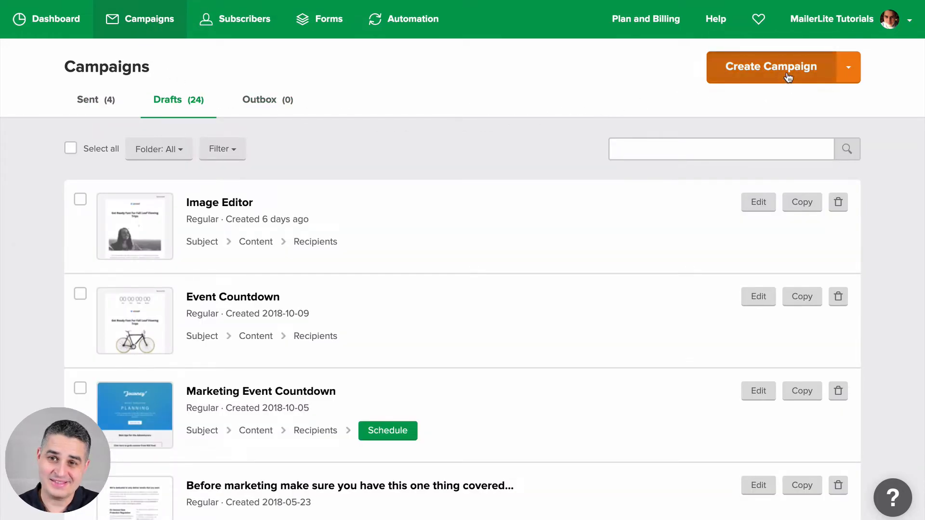
{"action": "left_click", "coordinate": [770, 66]}
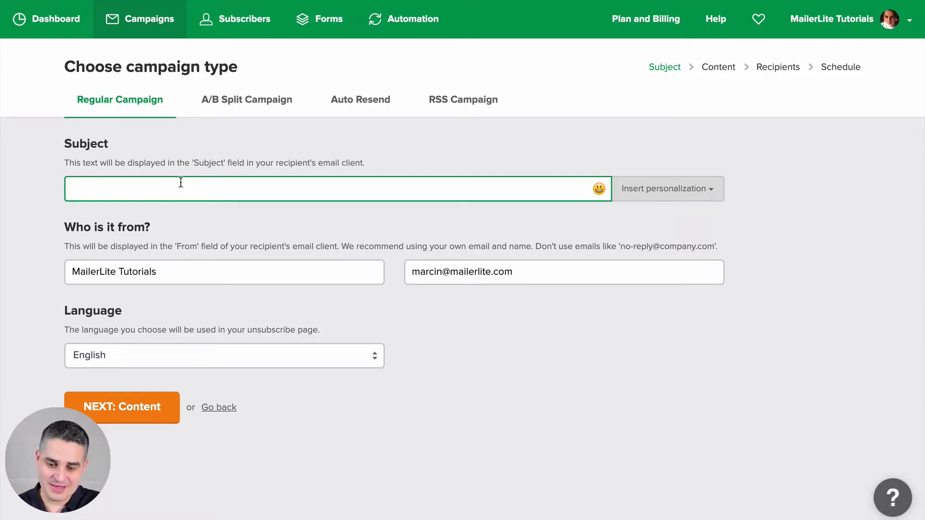
{"action": "type", "text": "Segment"}
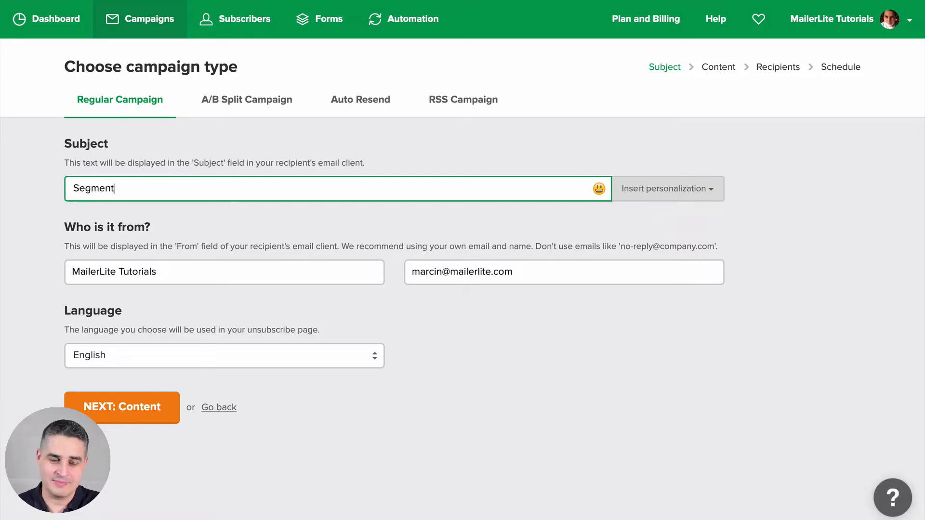
{"action": "type", "text": "Test"}
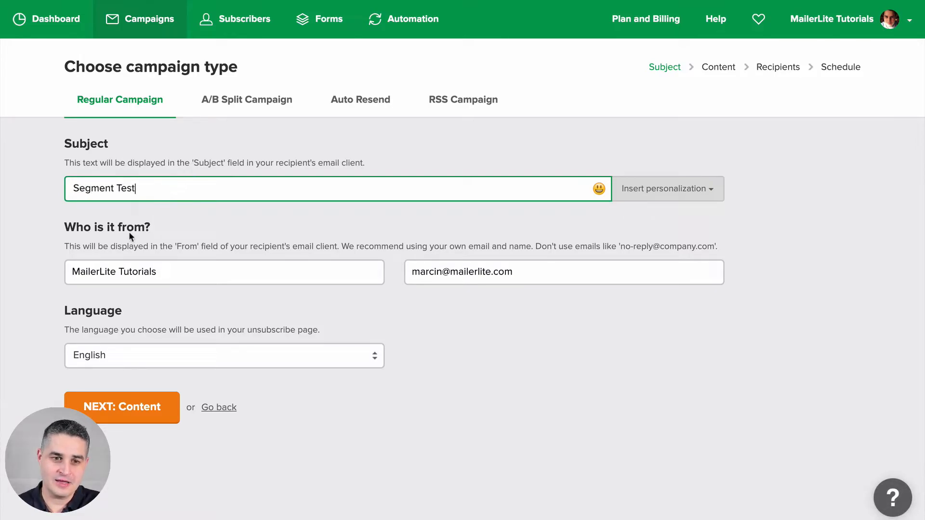
Step: Build the content in the New Drag & Drop Editor and finish editing
{"action": "left_click", "coordinate": [121, 407]}
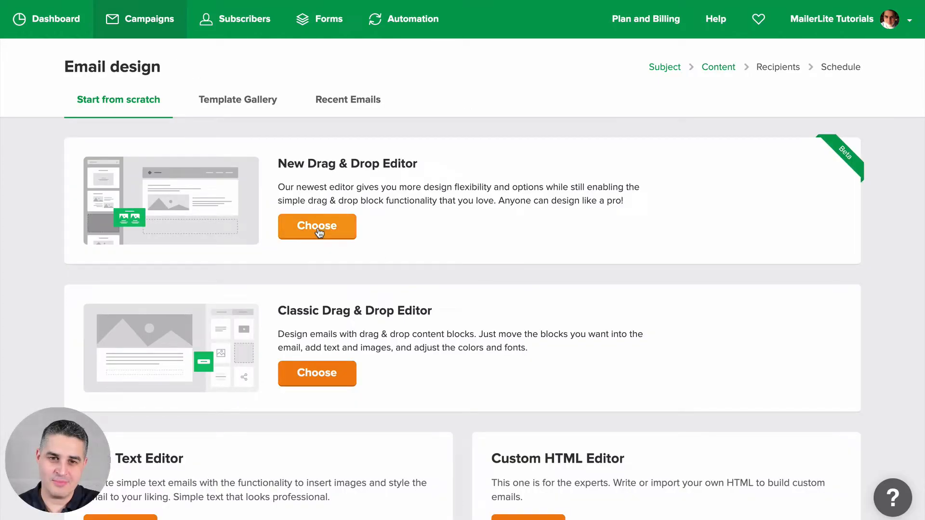
{"action": "left_click", "coordinate": [317, 226]}
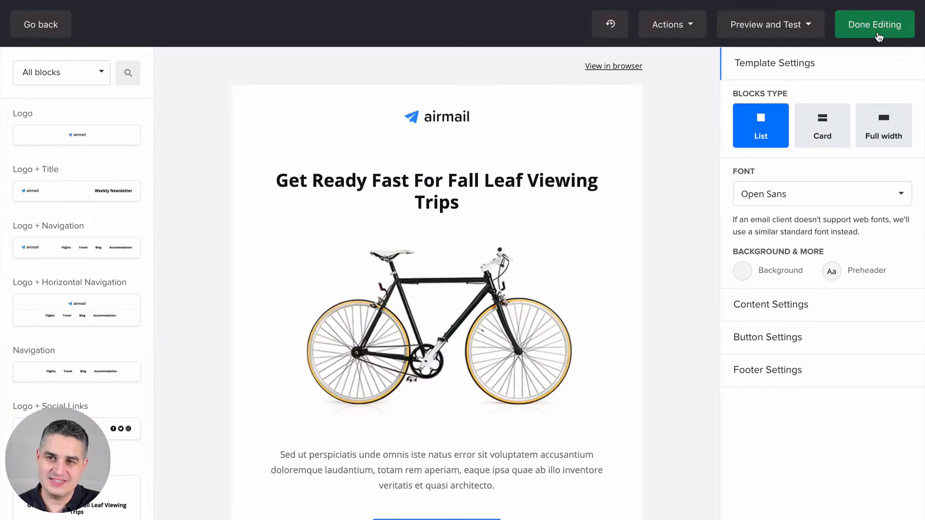
{"action": "left_click", "coordinate": [874, 24]}
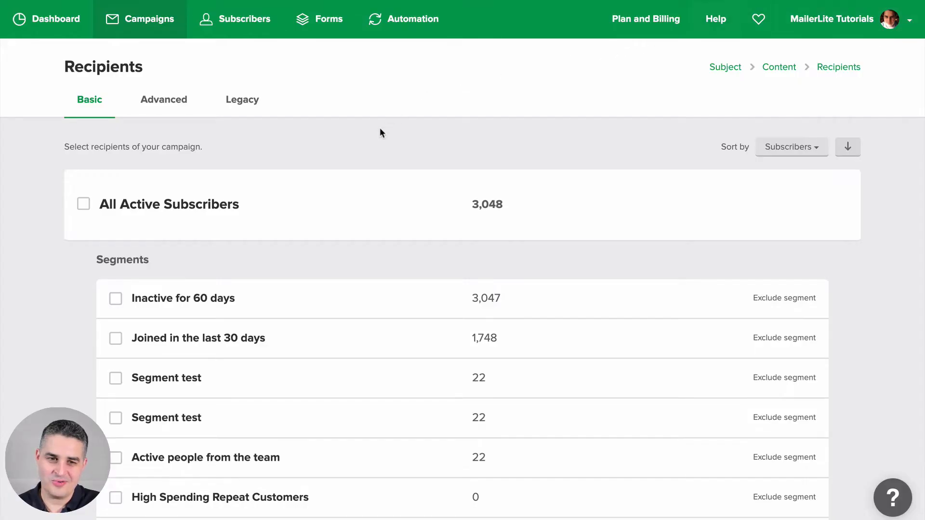
{"action": "scroll", "scroll_direction": "down", "scroll_amount": 3}
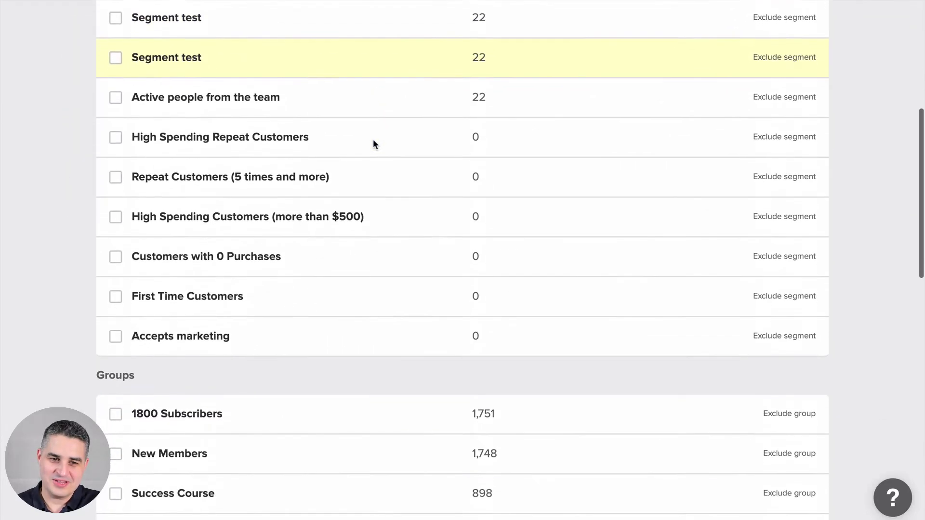
{"action": "scroll", "scroll_direction": "down", "scroll_amount": 3}
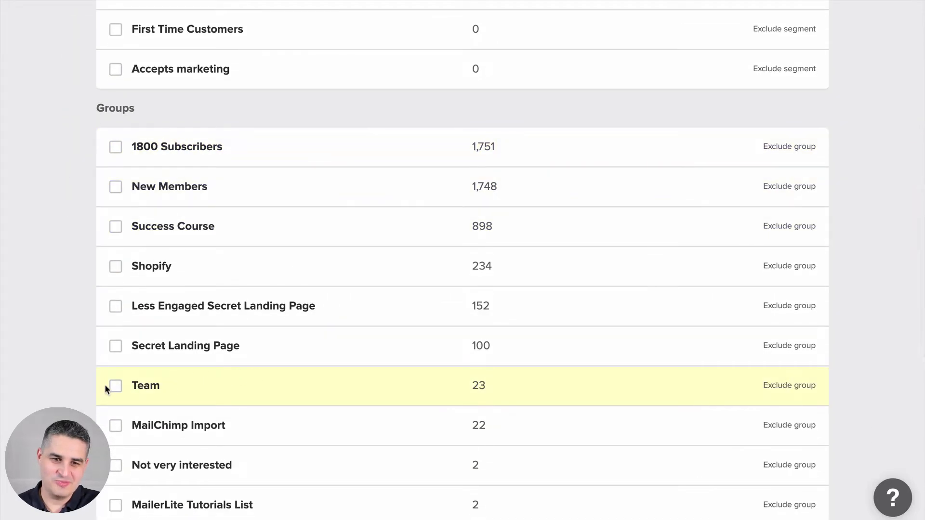
{"action": "scroll", "scroll_direction": "up", "scroll_amount": 3}
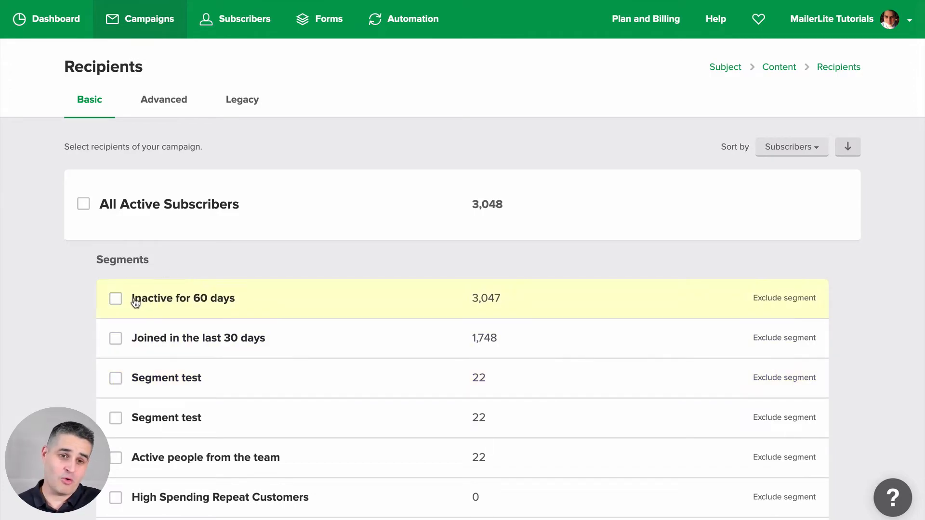
{"action": "mouse_move", "coordinate": [215, 307]}
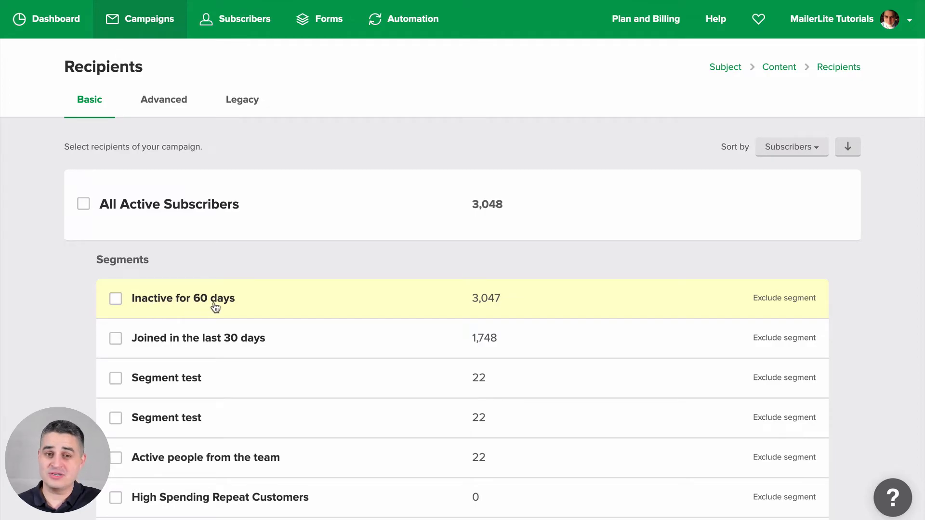
{"action": "mouse_move", "coordinate": [165, 302]}
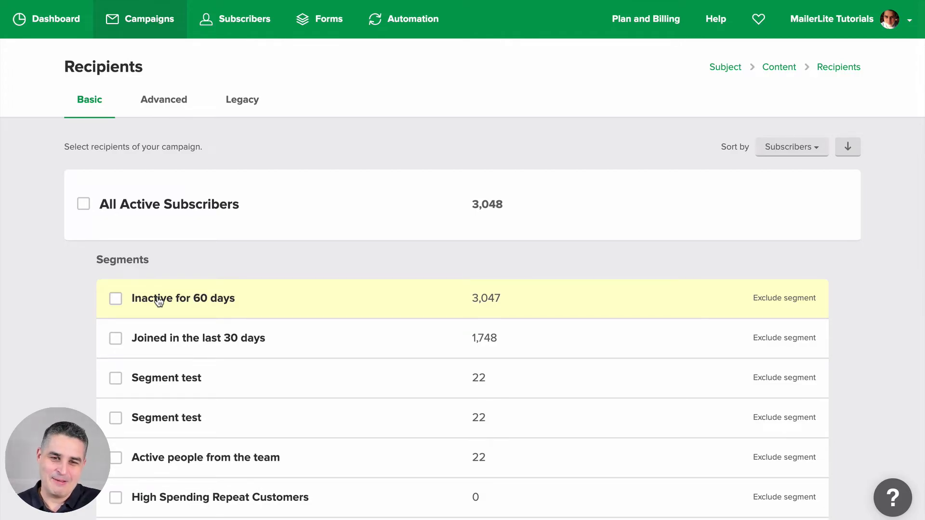
{"action": "mouse_move", "coordinate": [379, 338]}
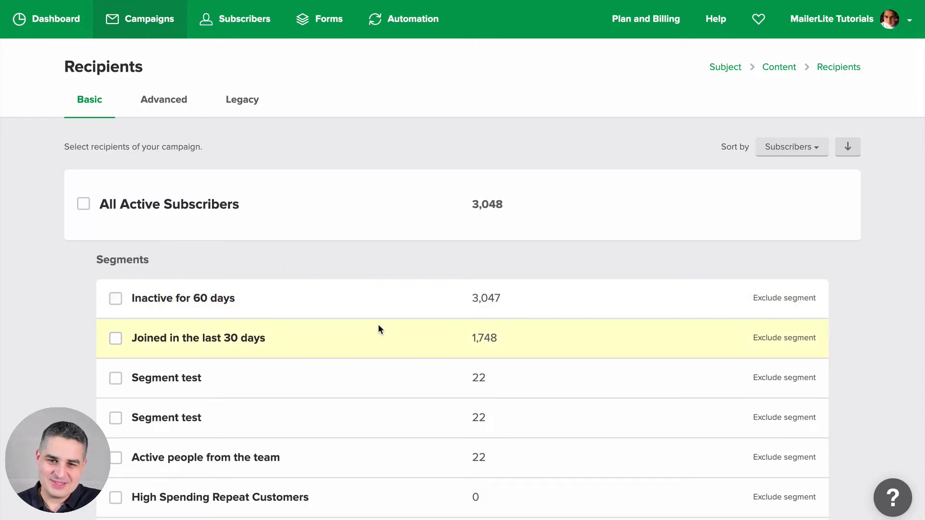
{"action": "scroll", "scroll_direction": "down", "scroll_amount": 3}
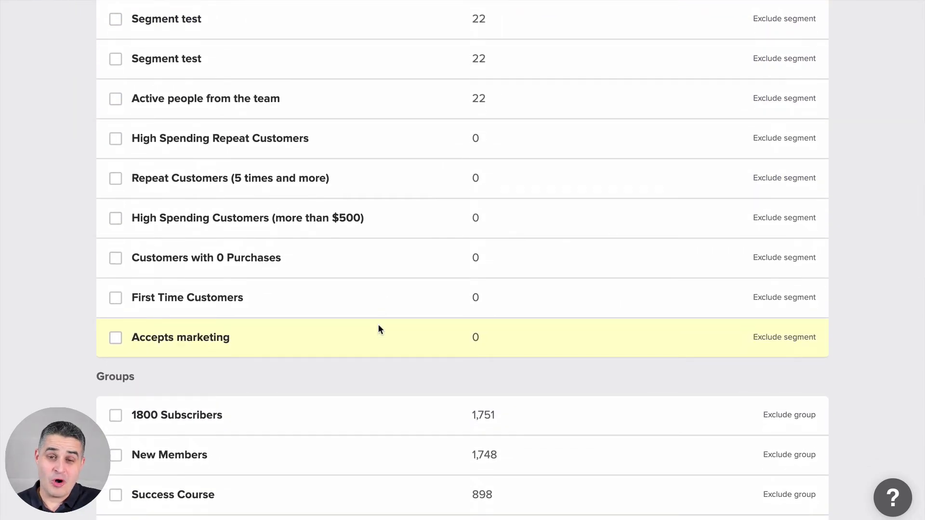
{"action": "scroll", "scroll_direction": "up", "scroll_amount": 3}
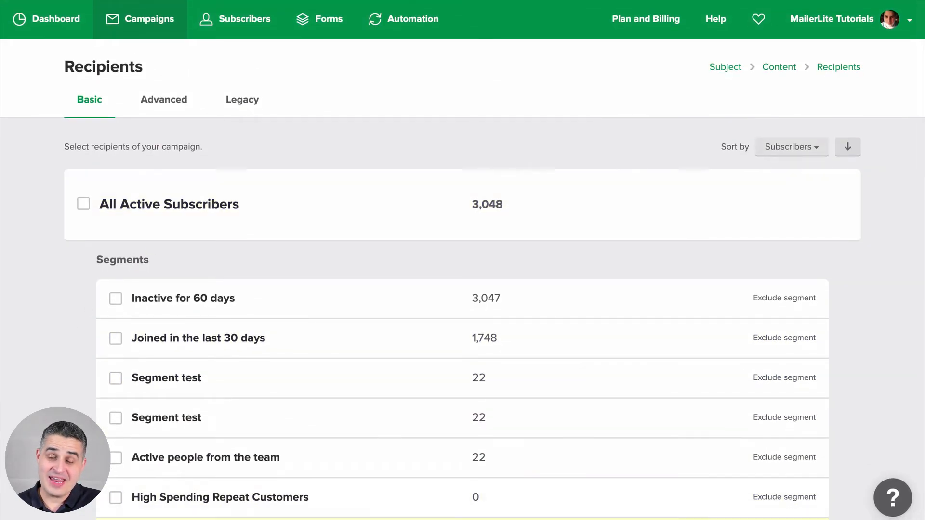
{"action": "mouse_move", "coordinate": [447, 458]}
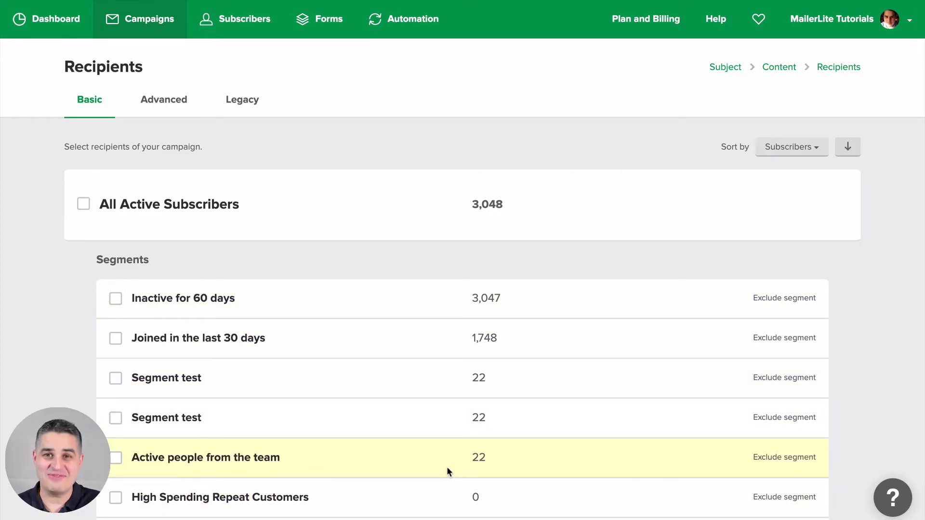
{"action": "scroll", "scroll_direction": "down", "scroll_amount": 3}
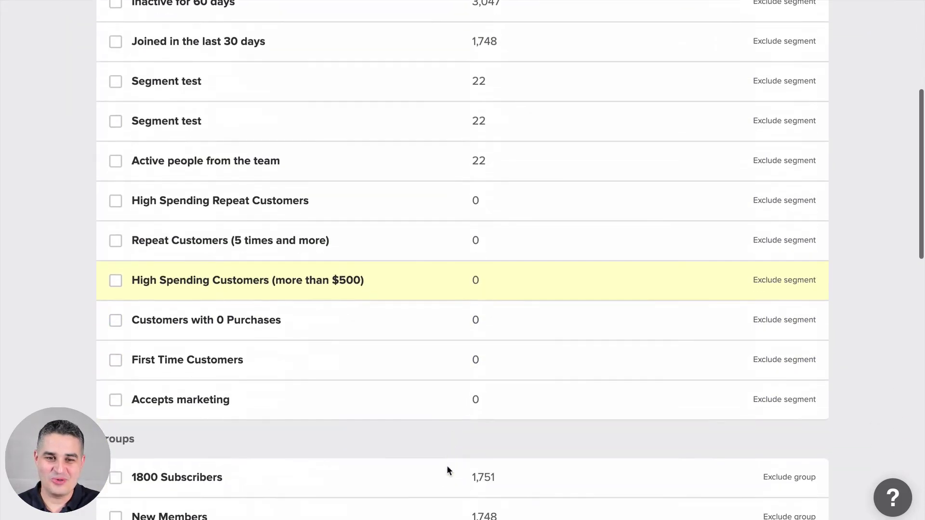
{"action": "scroll", "scroll_direction": "up", "scroll_amount": 3}
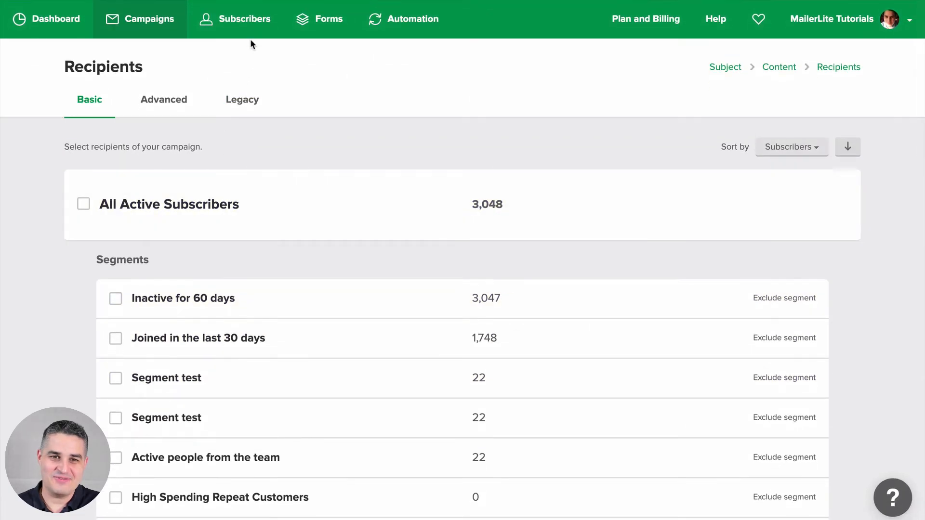
Step: Open Subscribers > Segments and delete the top 'Segment test' row
{"action": "left_click", "coordinate": [244, 19]}
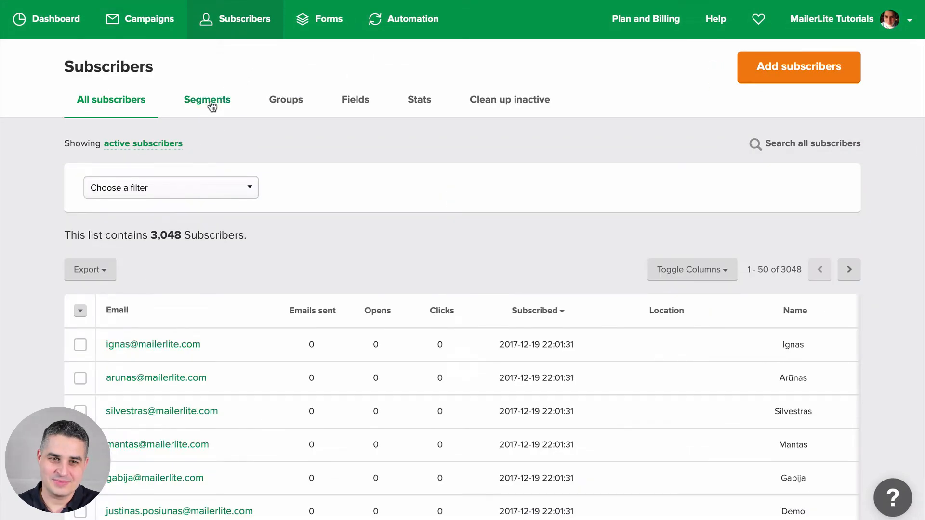
{"action": "left_click", "coordinate": [207, 99]}
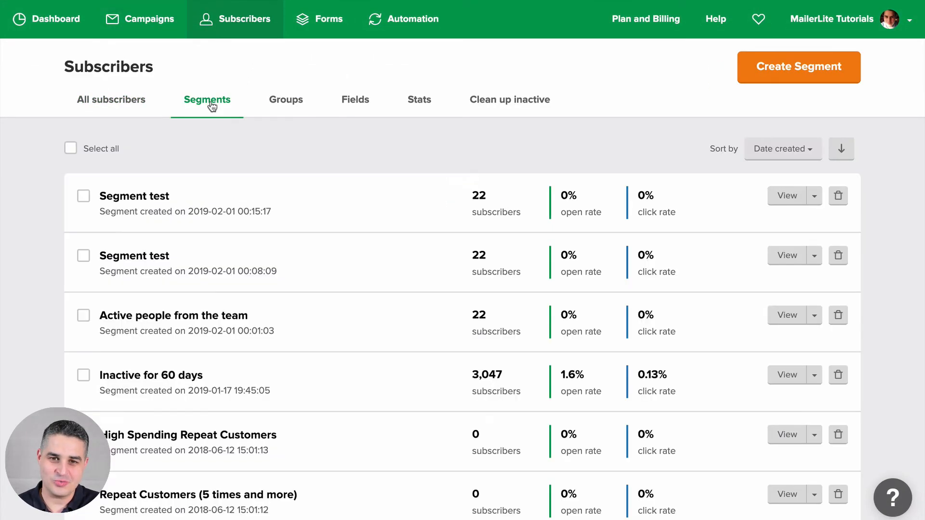
{"action": "mouse_move", "coordinate": [230, 255]}
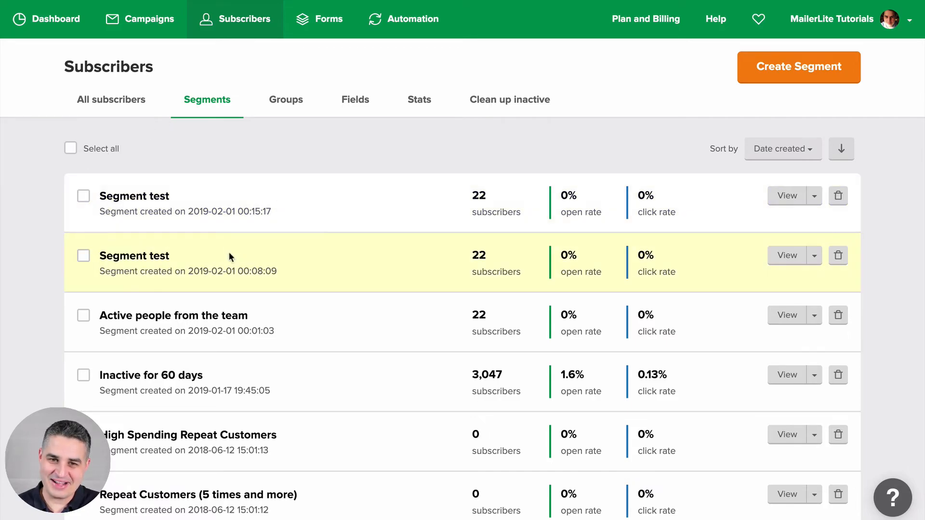
{"action": "mouse_move", "coordinate": [489, 195]}
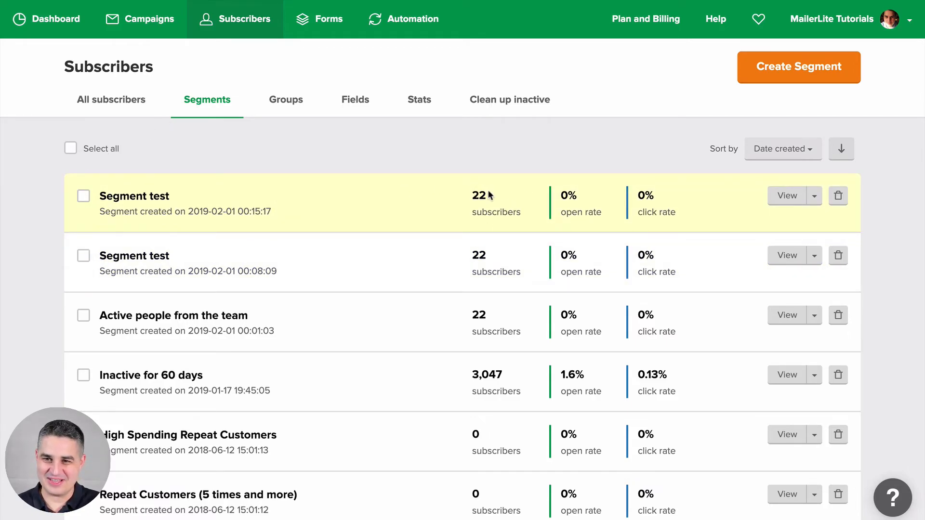
{"action": "mouse_move", "coordinate": [253, 263]}
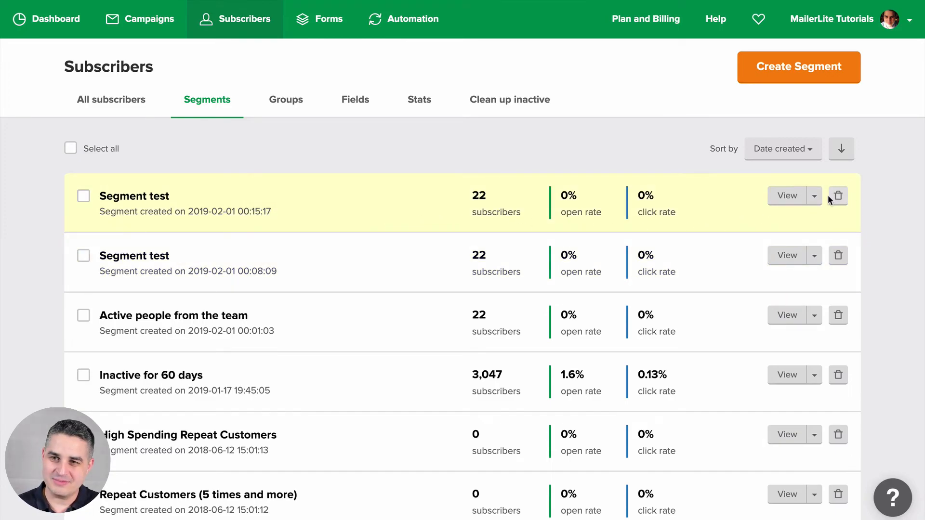
{"action": "left_click", "coordinate": [837, 195]}
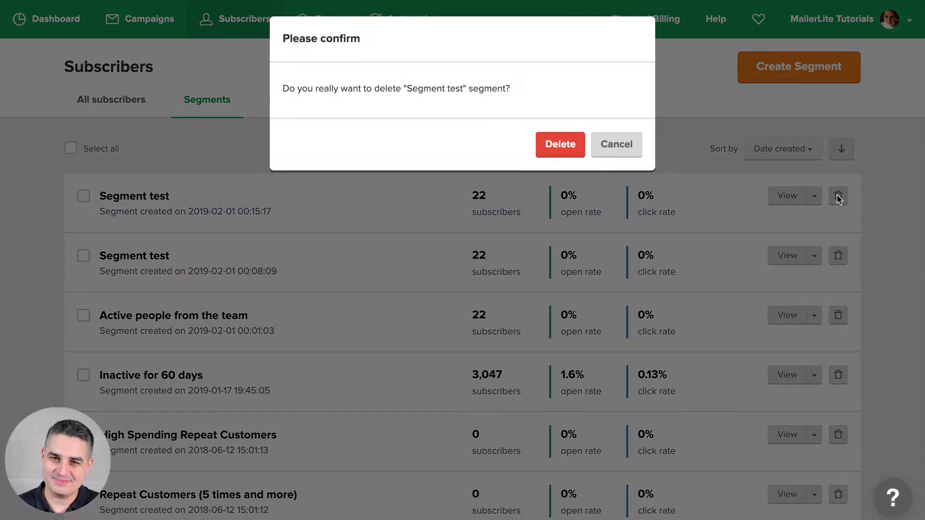
{"action": "left_click", "coordinate": [616, 144]}
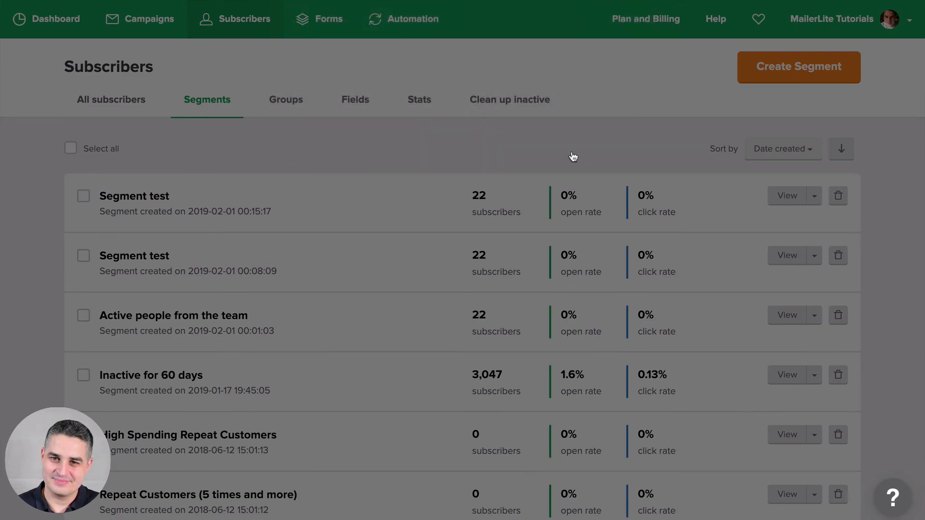